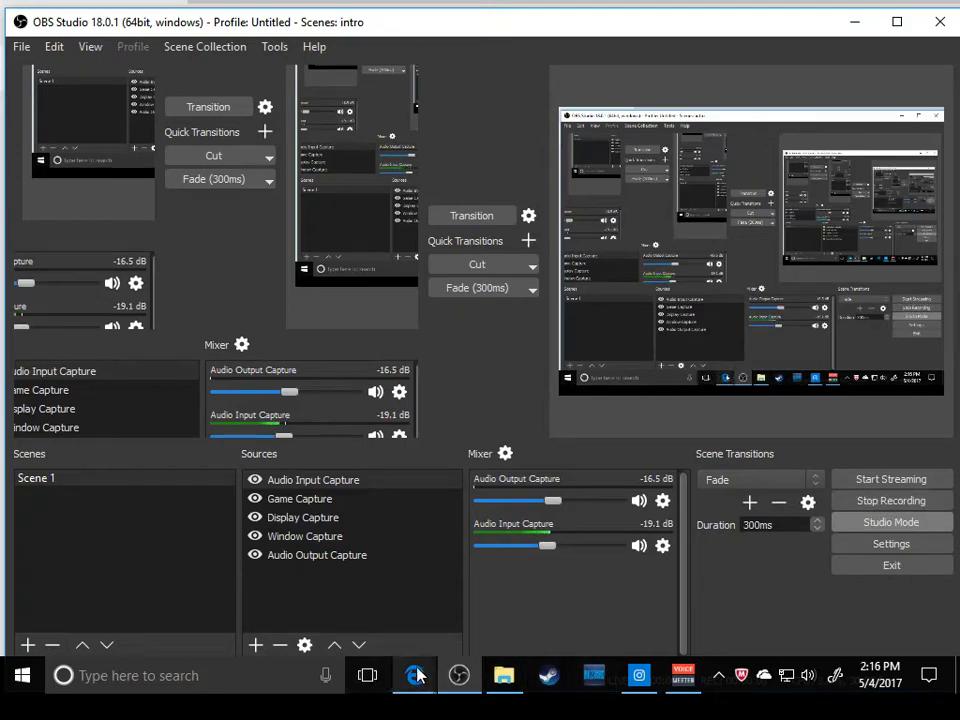
# Bring up the channel's Videos page showing the newest uploads.
pyautogui.click(416, 676)
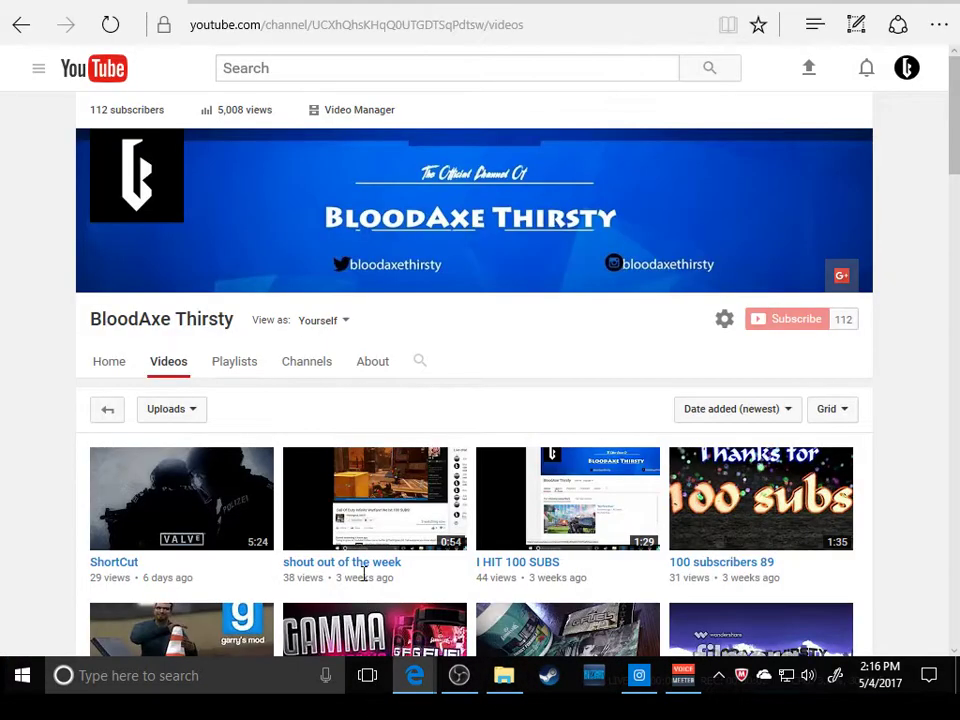
pyautogui.moveTo(144, 196)
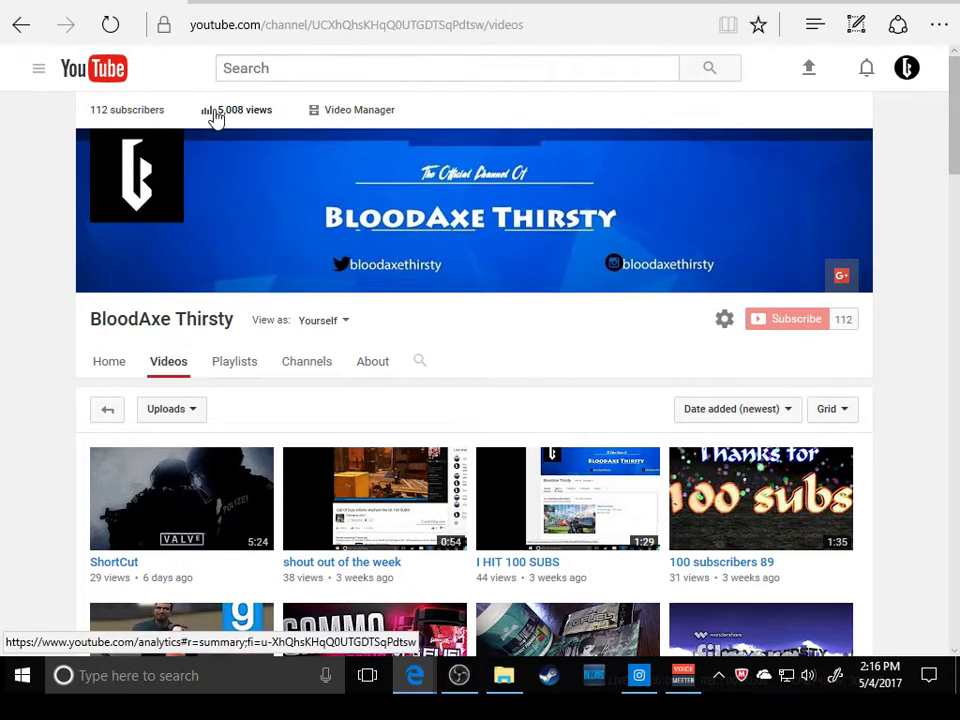
pyautogui.moveTo(244, 118)
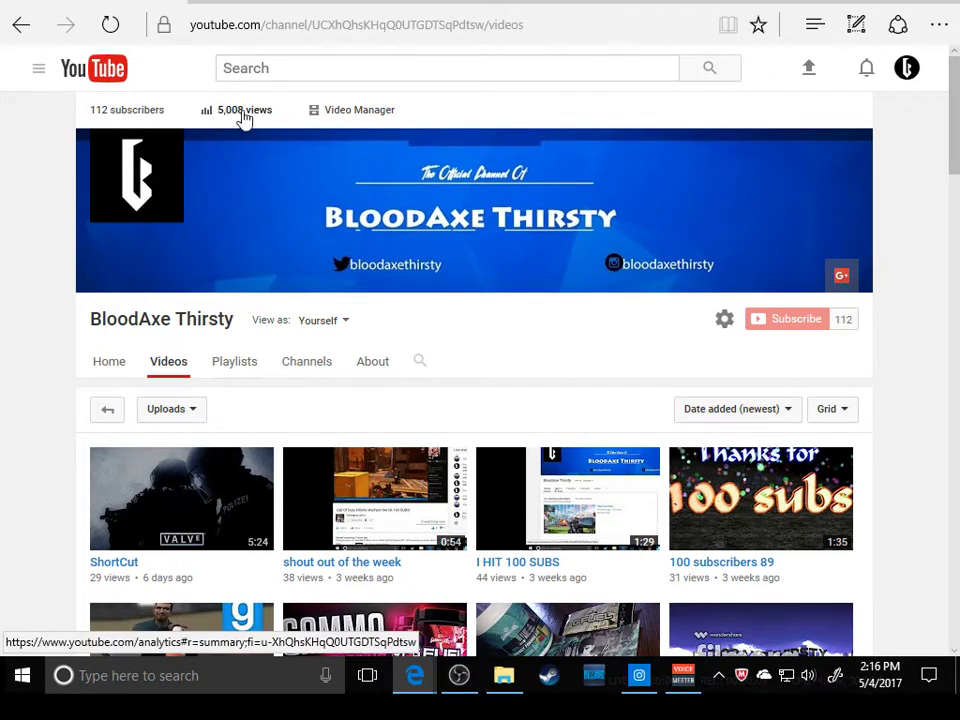
pyautogui.moveTo(190, 122)
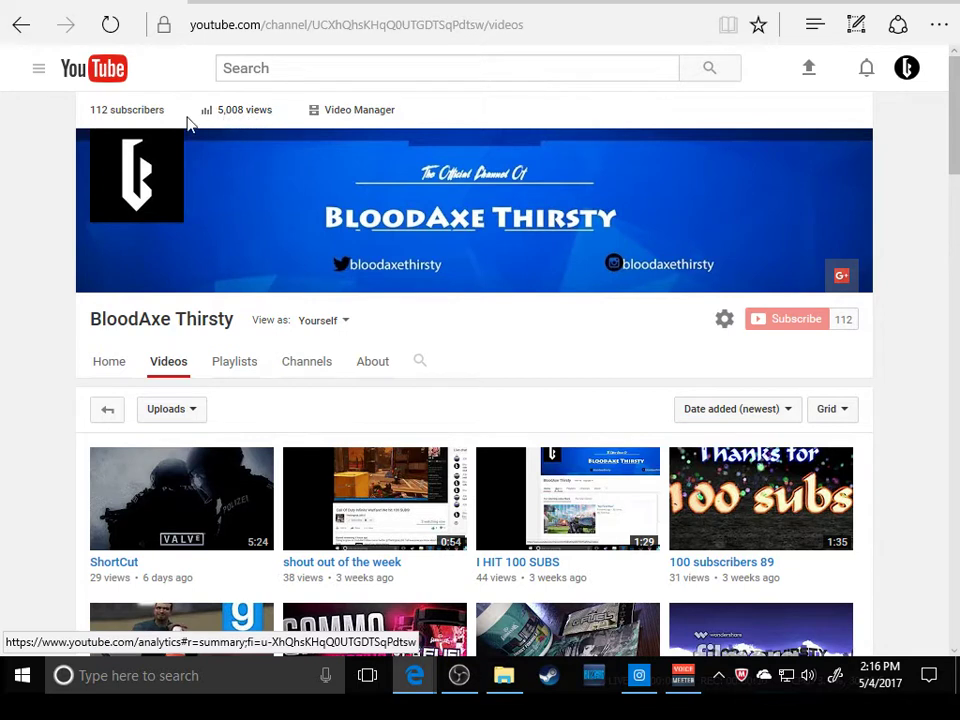
pyautogui.moveTo(120, 120)
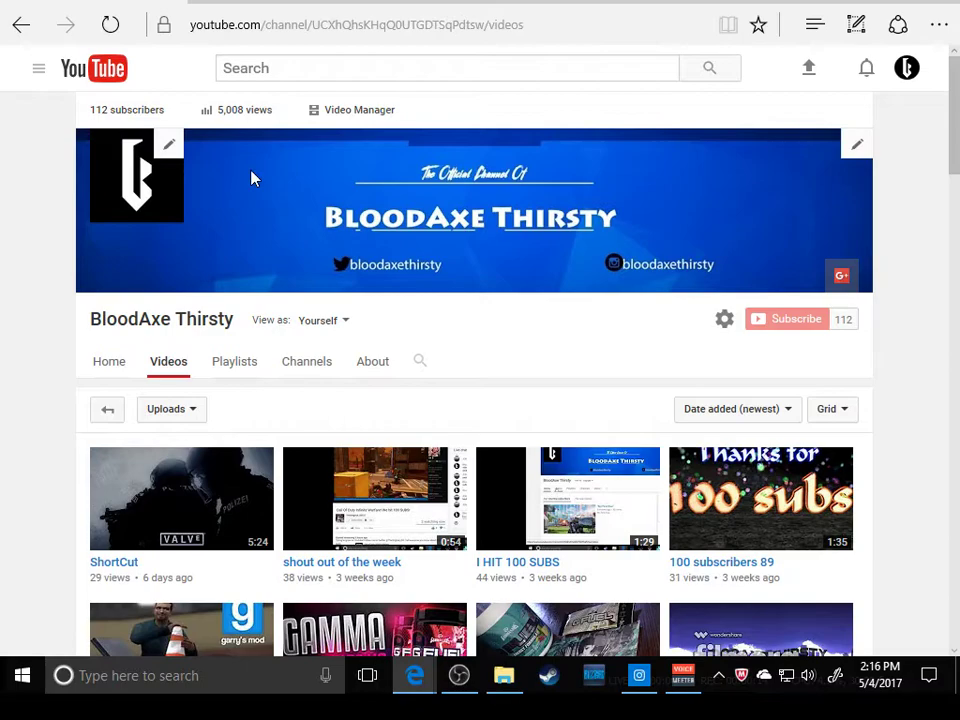
# Scroll the Videos grid down to the oldest uploads and the Load more button.
pyautogui.scroll(-3)
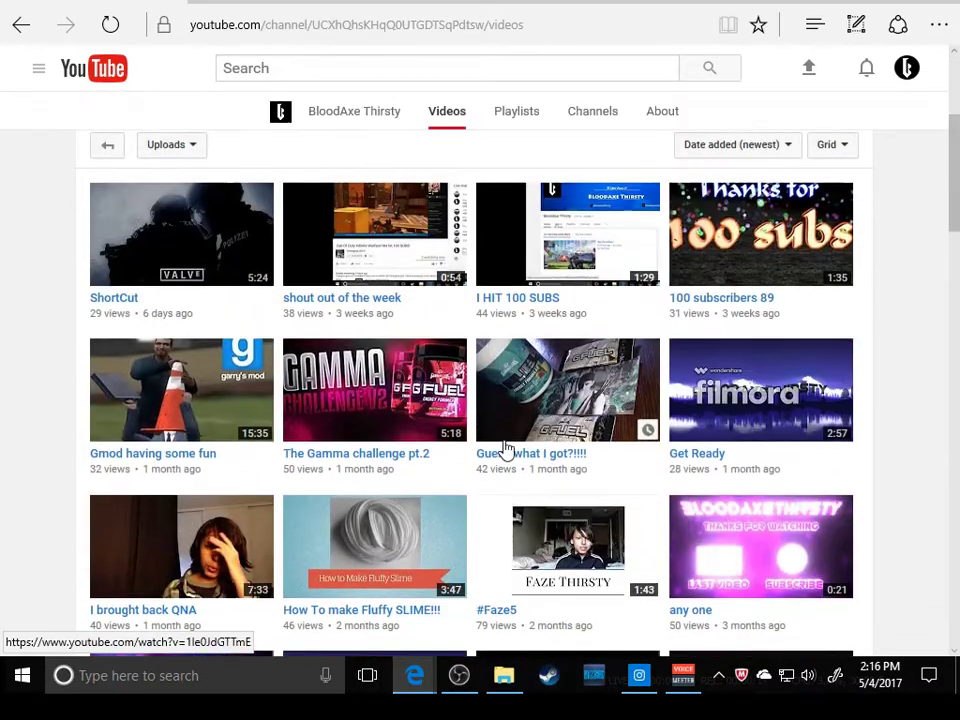
pyautogui.scroll(-3)
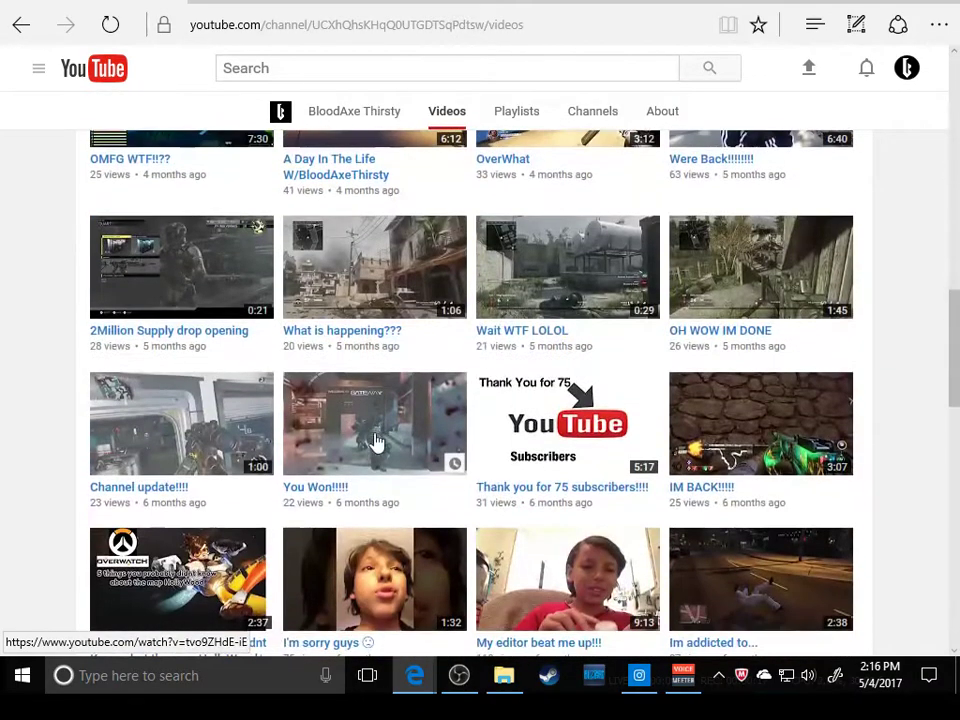
pyautogui.scroll(-3)
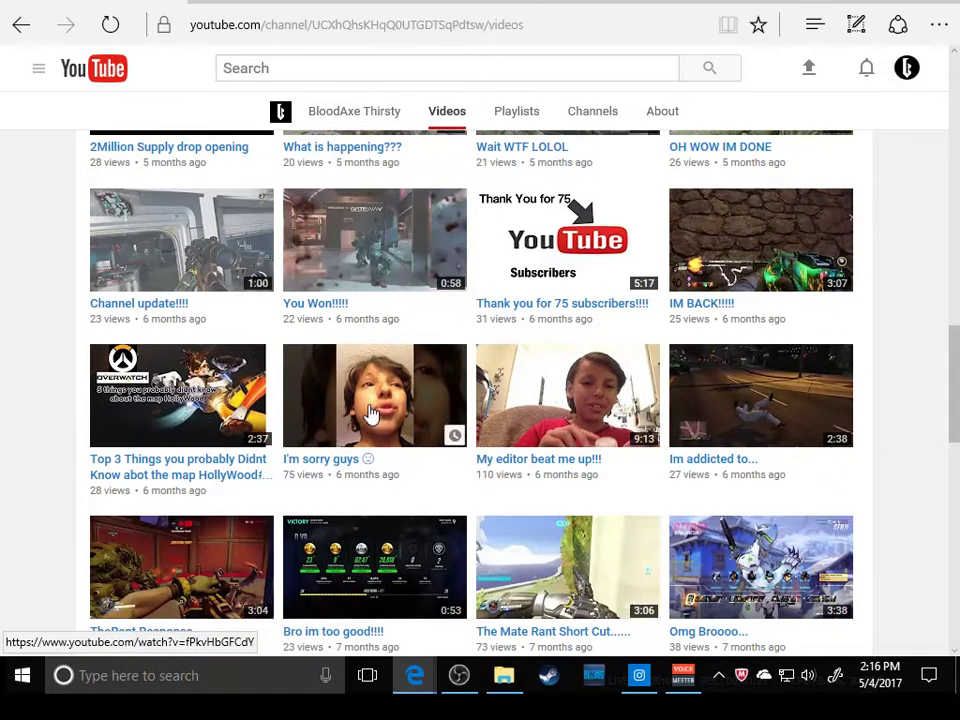
pyautogui.moveTo(450, 464)
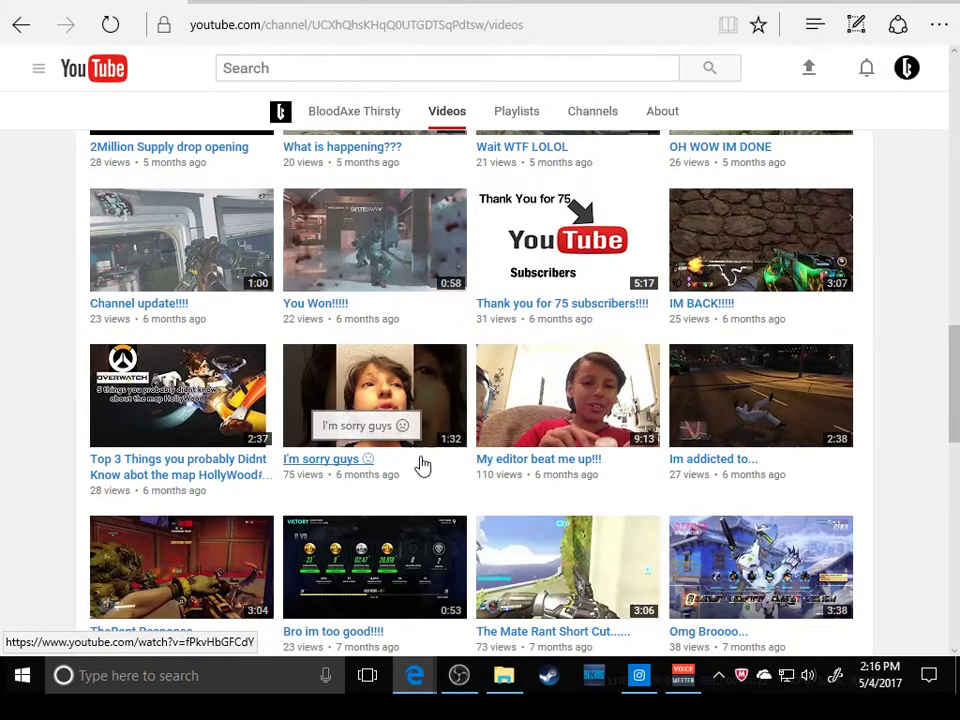
pyautogui.moveTo(526, 468)
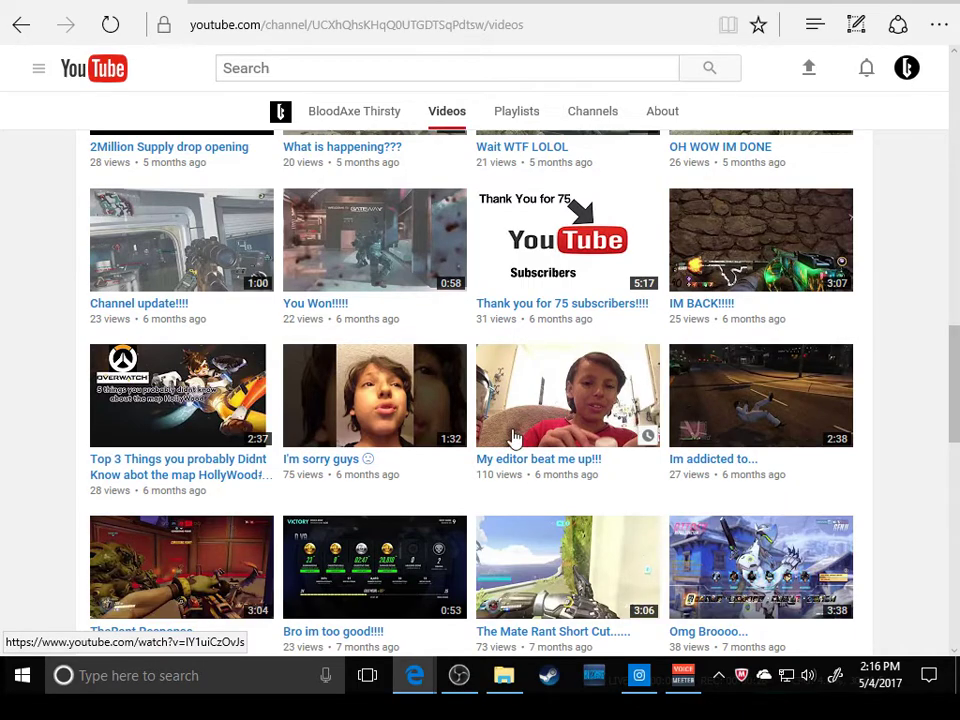
pyautogui.scroll(-3)
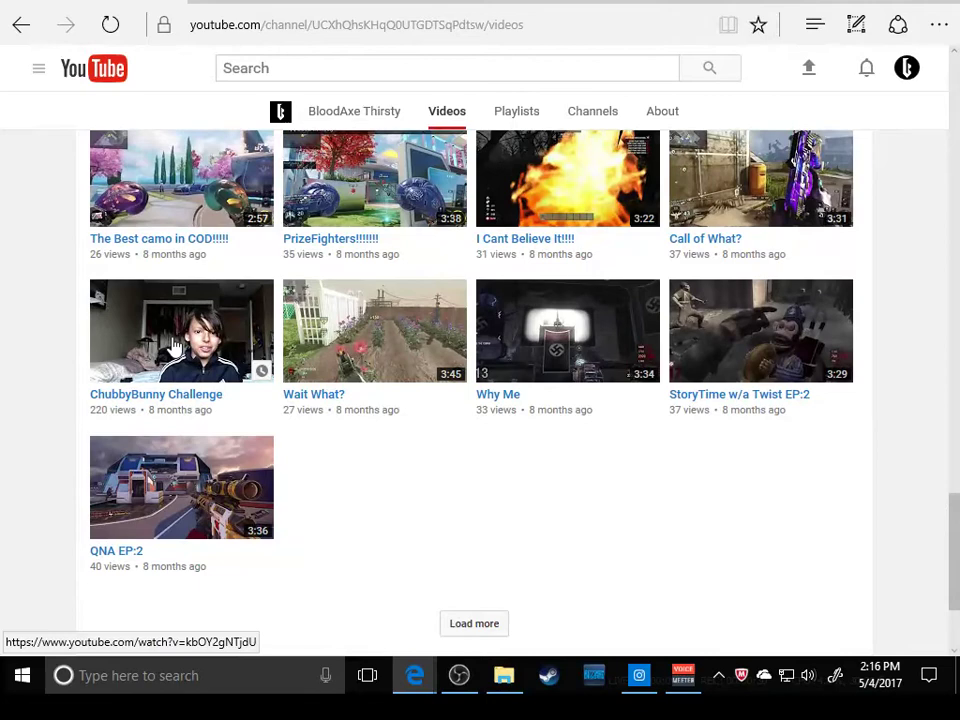
# Open the ChubbyBunny Challenge video and read through its comments to the page's end.
pyautogui.click(180, 332)
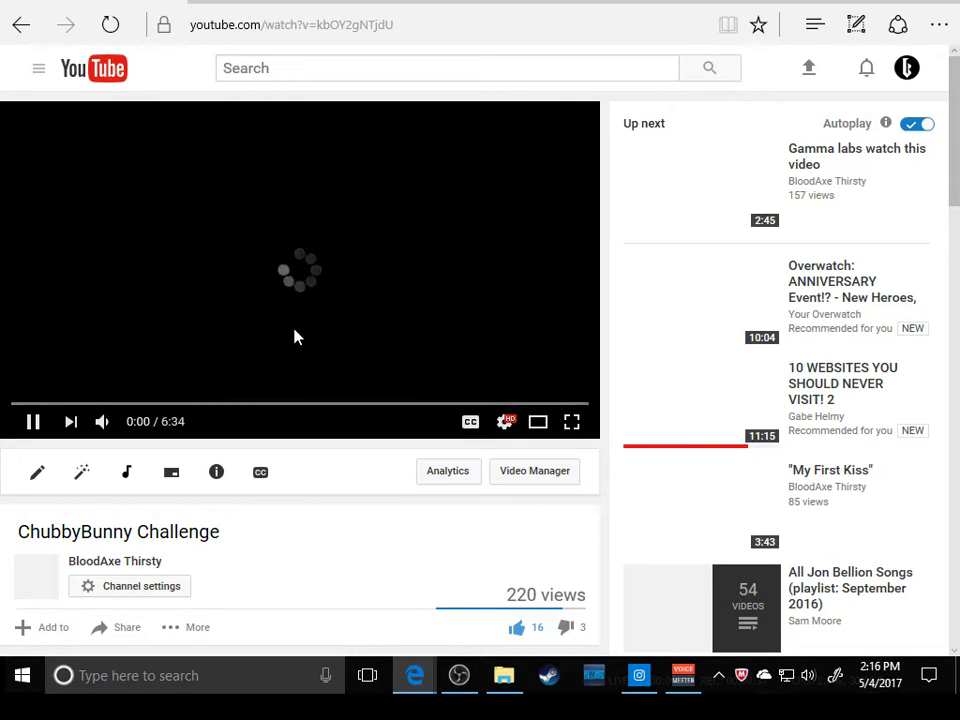
pyautogui.moveTo(292, 380)
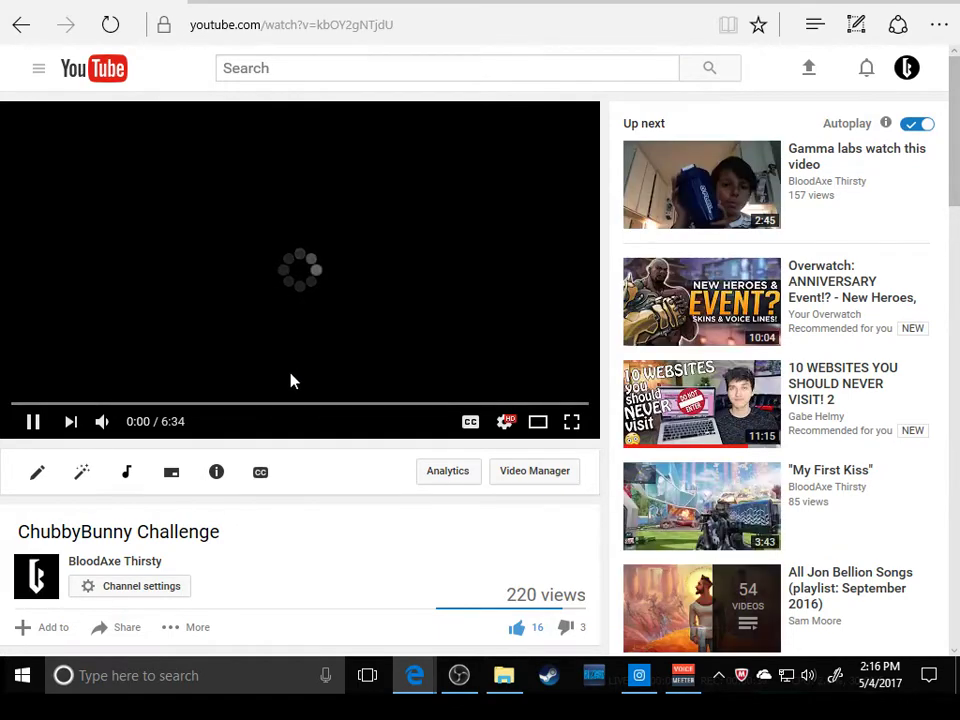
pyautogui.scroll(-3)
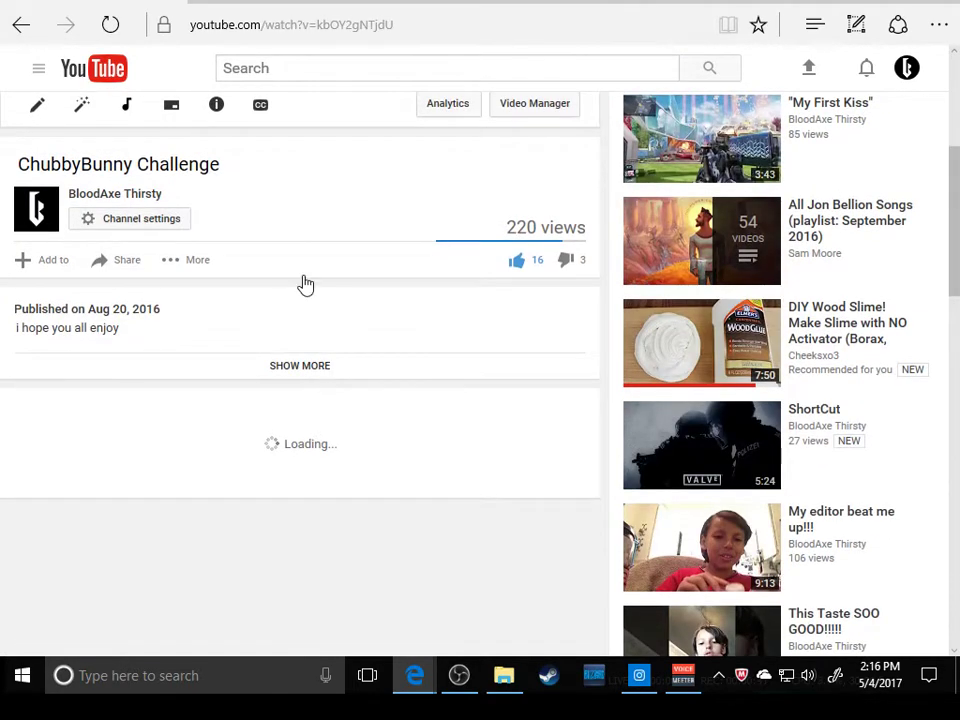
pyautogui.scroll(-3)
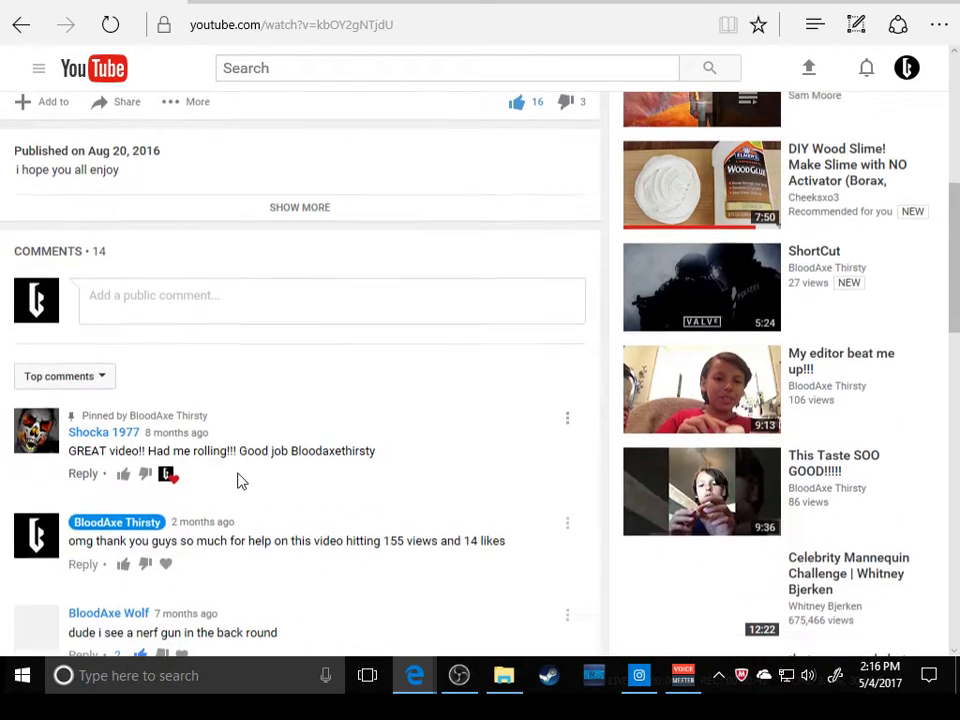
pyautogui.scroll(-3)
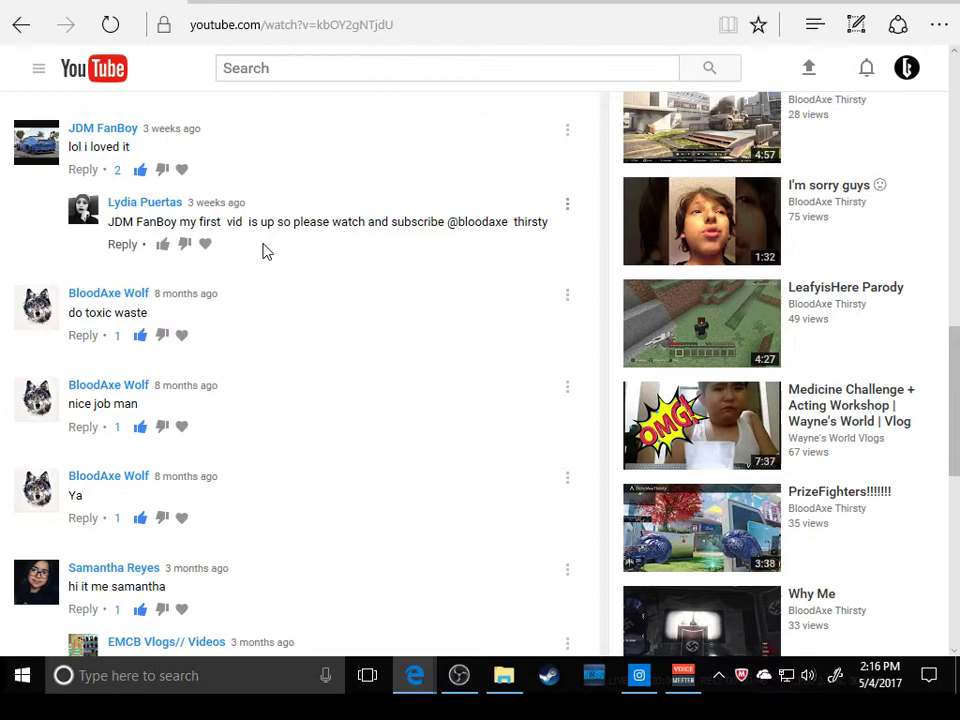
pyautogui.moveTo(440, 236)
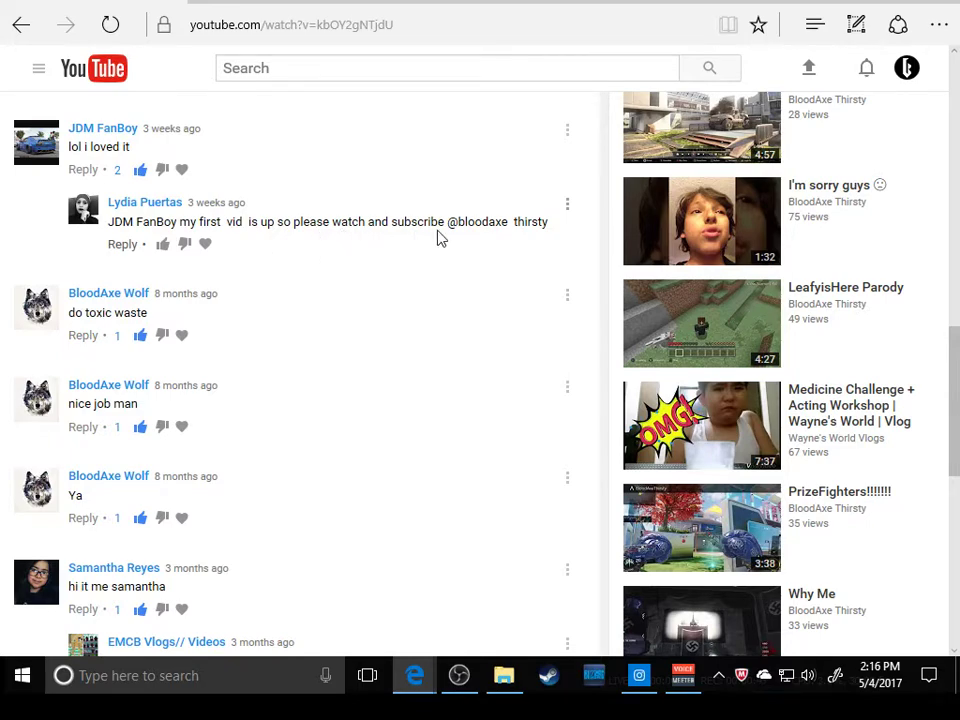
pyautogui.scroll(-3)
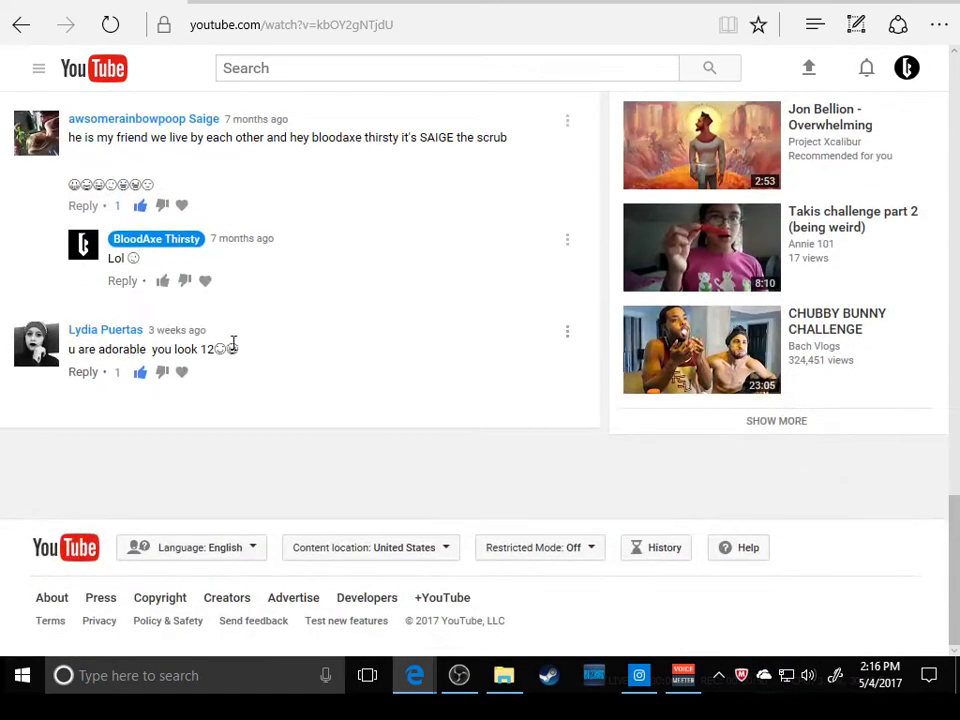
pyautogui.scroll(3)
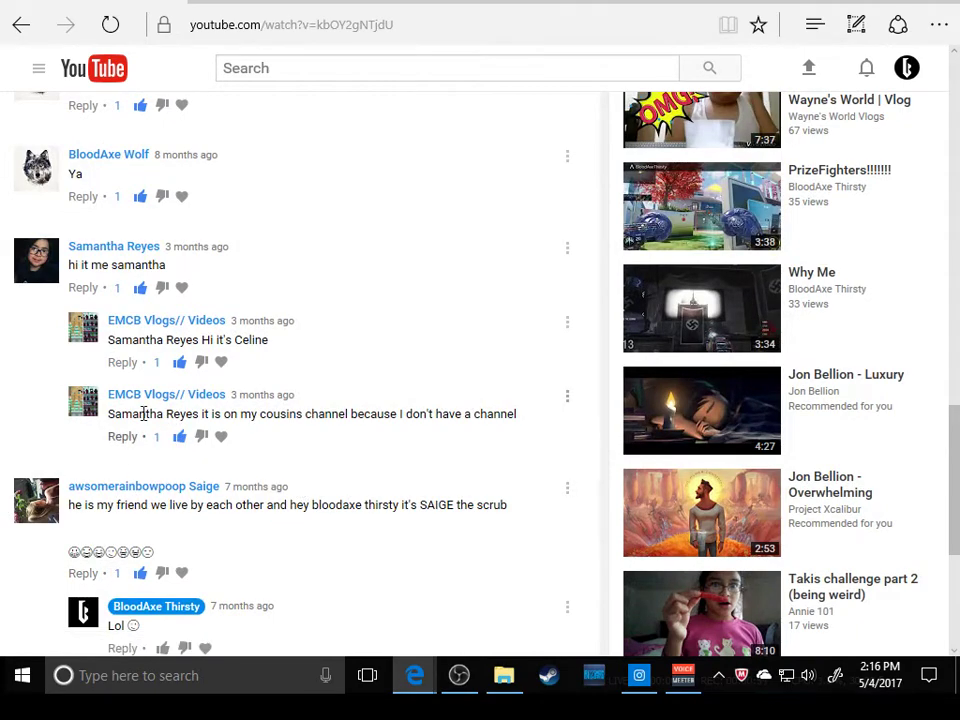
pyautogui.moveTo(114, 356)
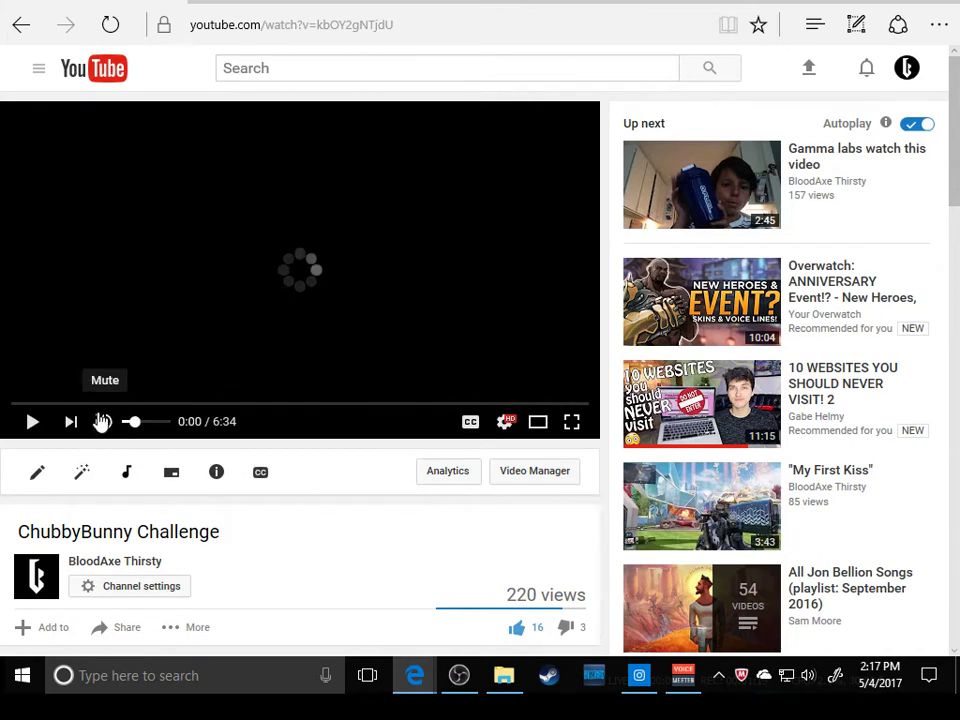
pyautogui.moveTo(572, 424)
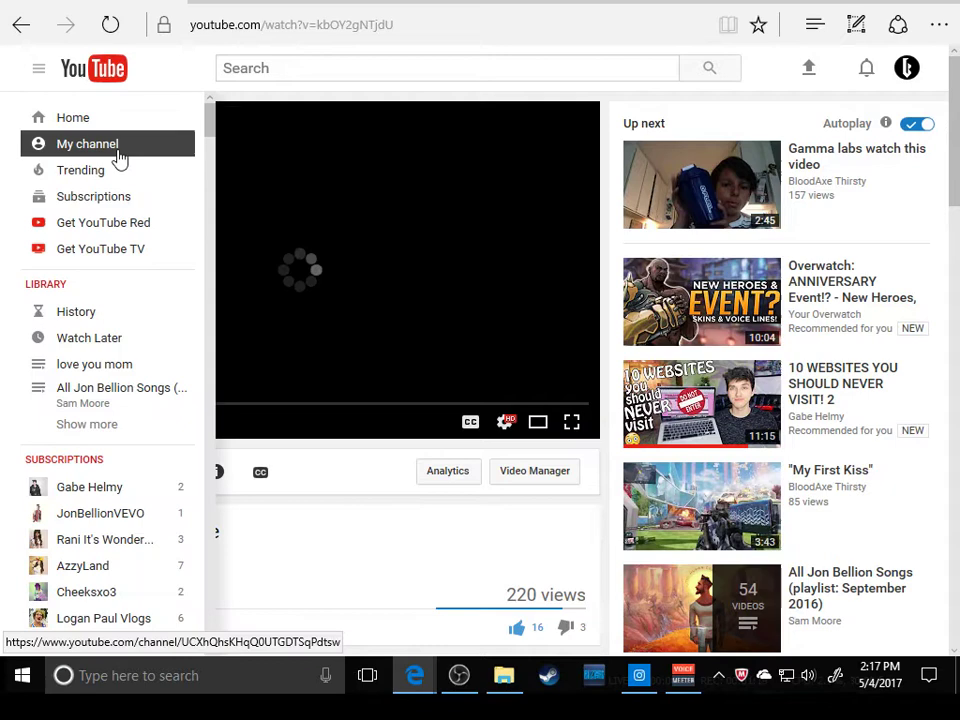
# Return to the channel home page and scroll down to the Popular uploads row.
pyautogui.click(86, 144)
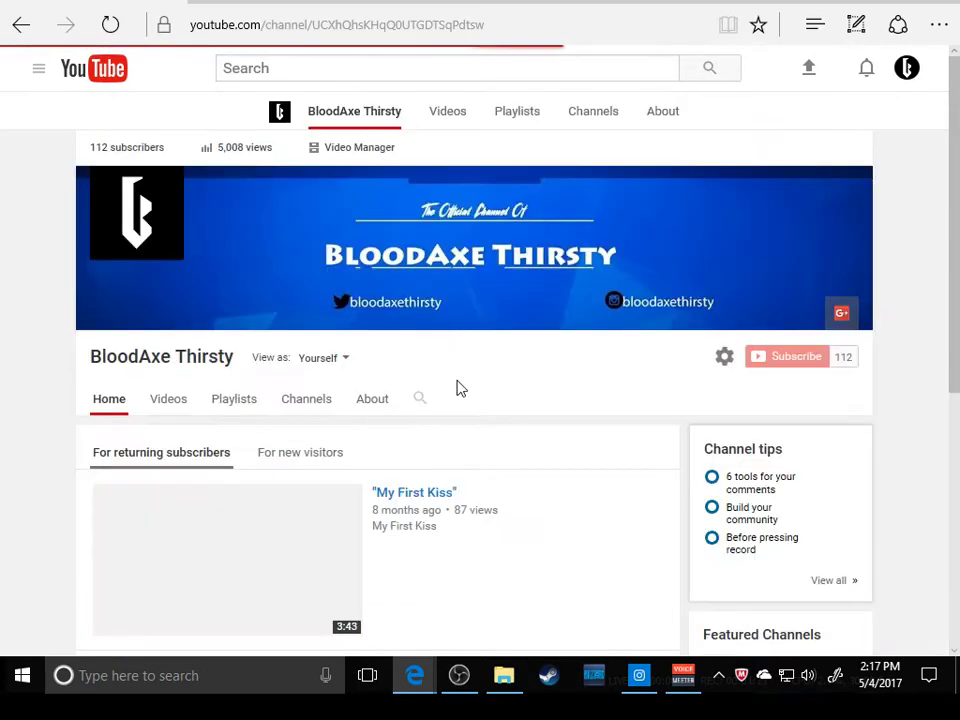
pyautogui.scroll(-3)
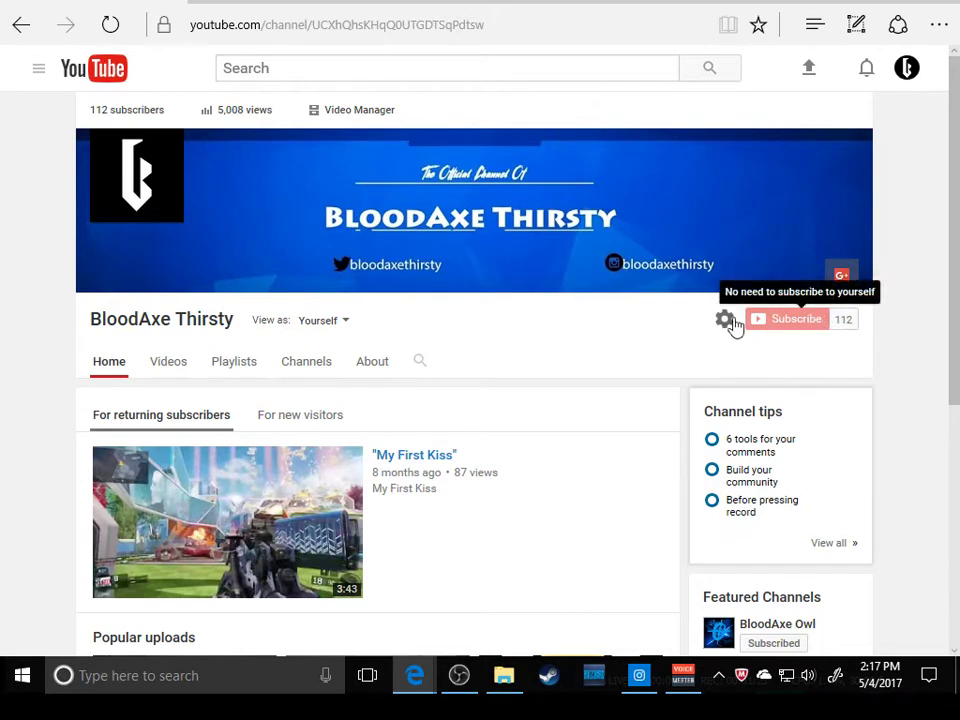
pyautogui.moveTo(860, 334)
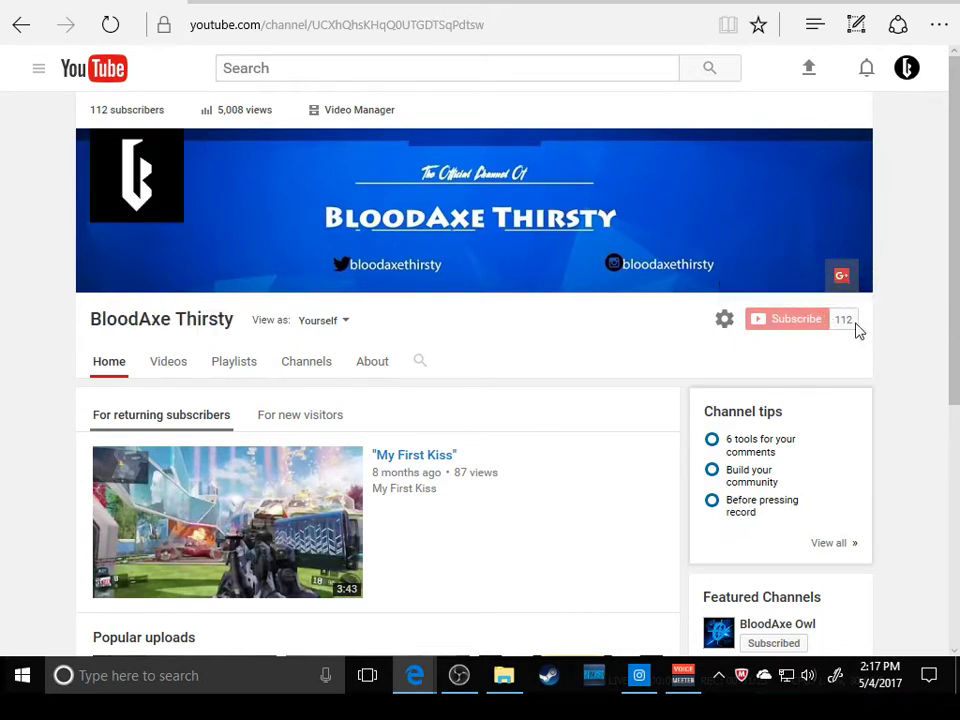
pyautogui.moveTo(796, 300)
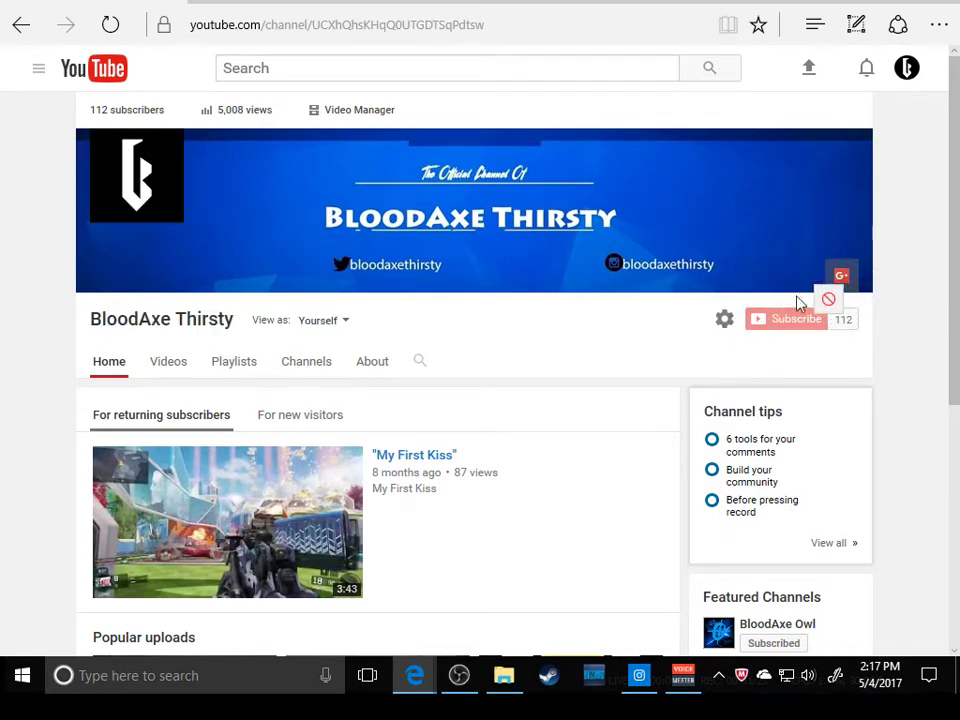
pyautogui.moveTo(820, 334)
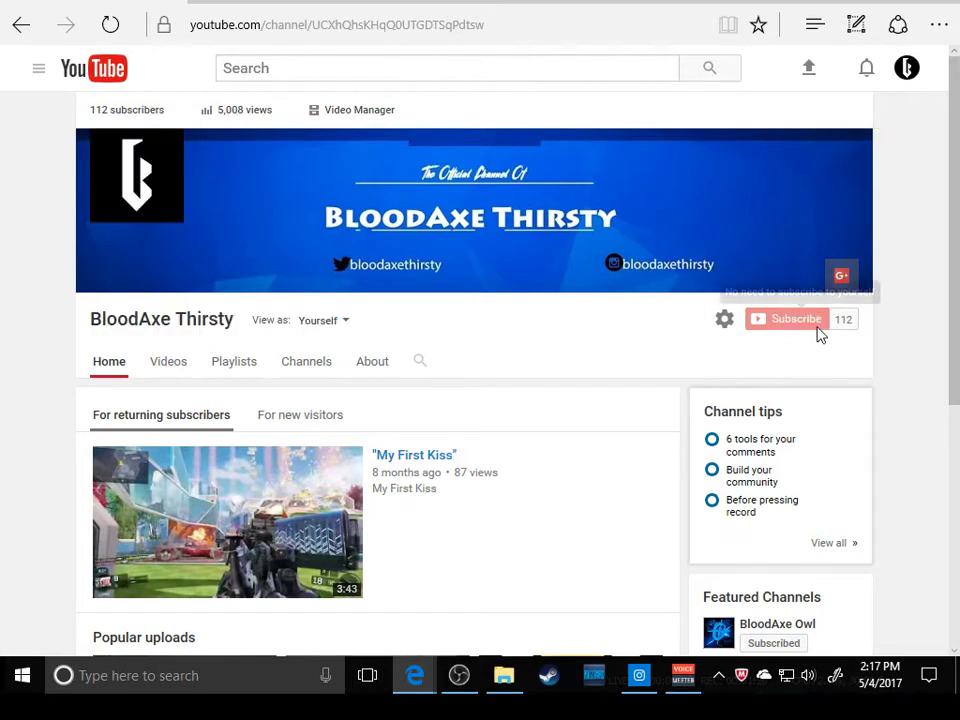
pyautogui.moveTo(864, 324)
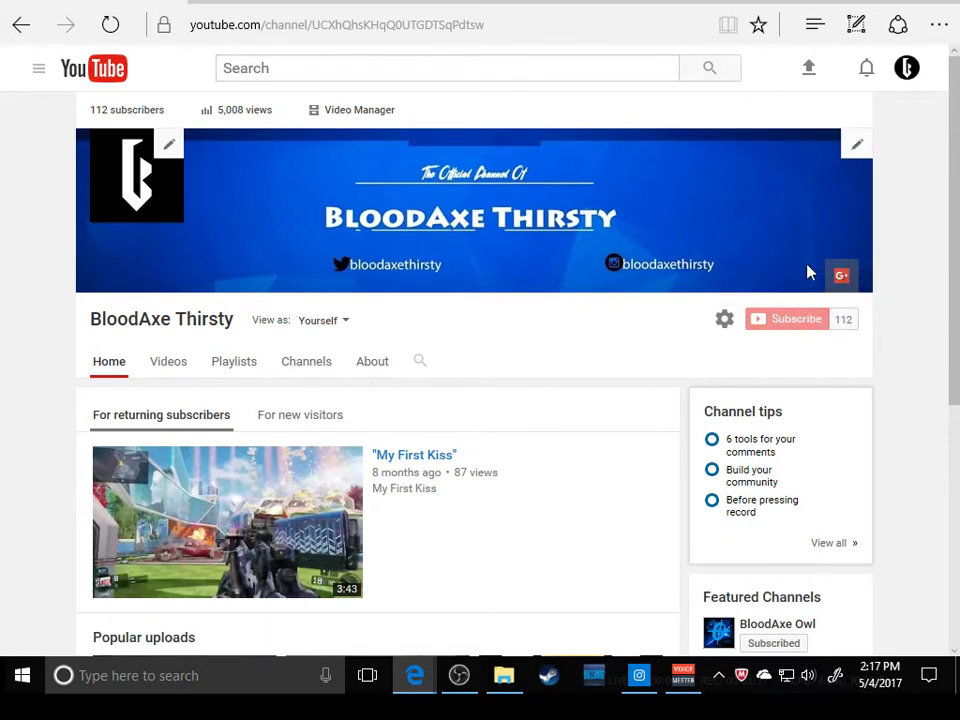
pyautogui.moveTo(156, 190)
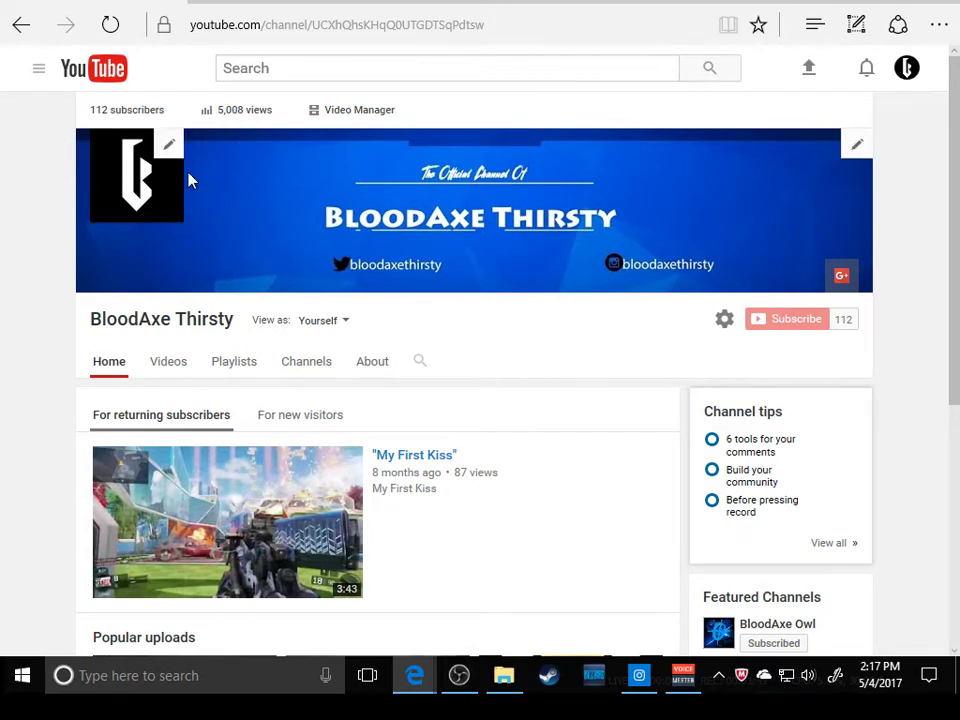
pyautogui.moveTo(348, 236)
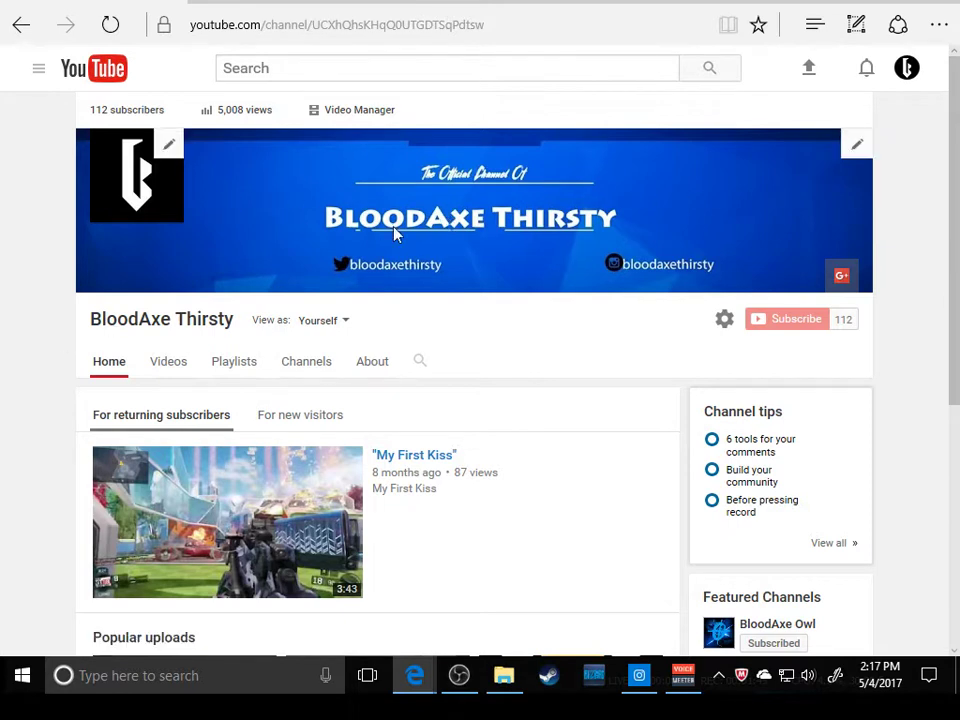
pyautogui.moveTo(444, 242)
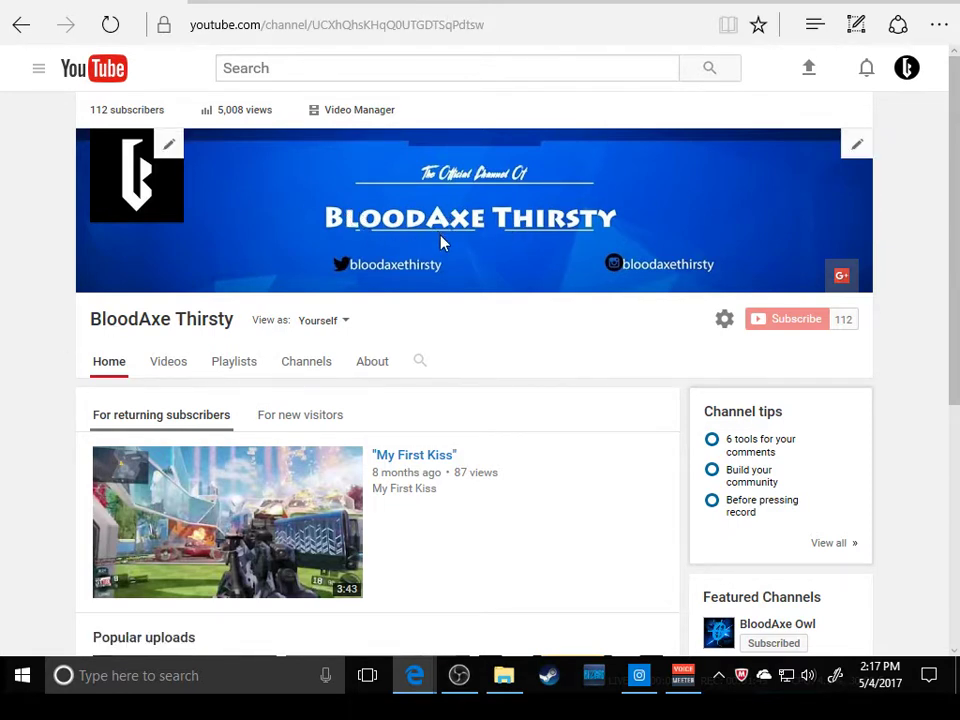
pyautogui.moveTo(498, 270)
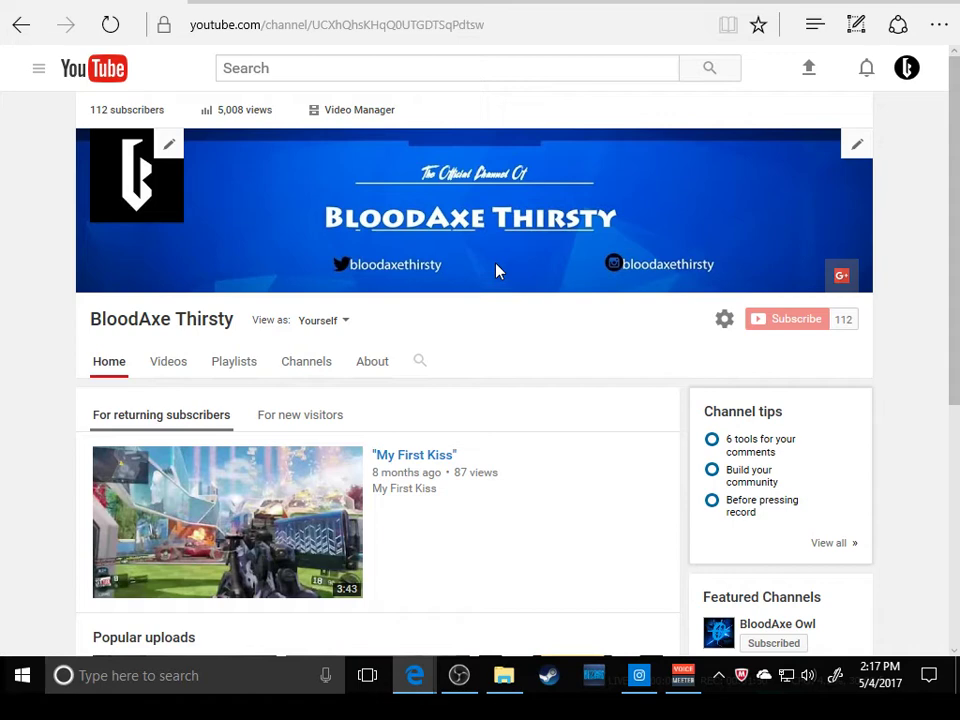
pyautogui.scroll(-3)
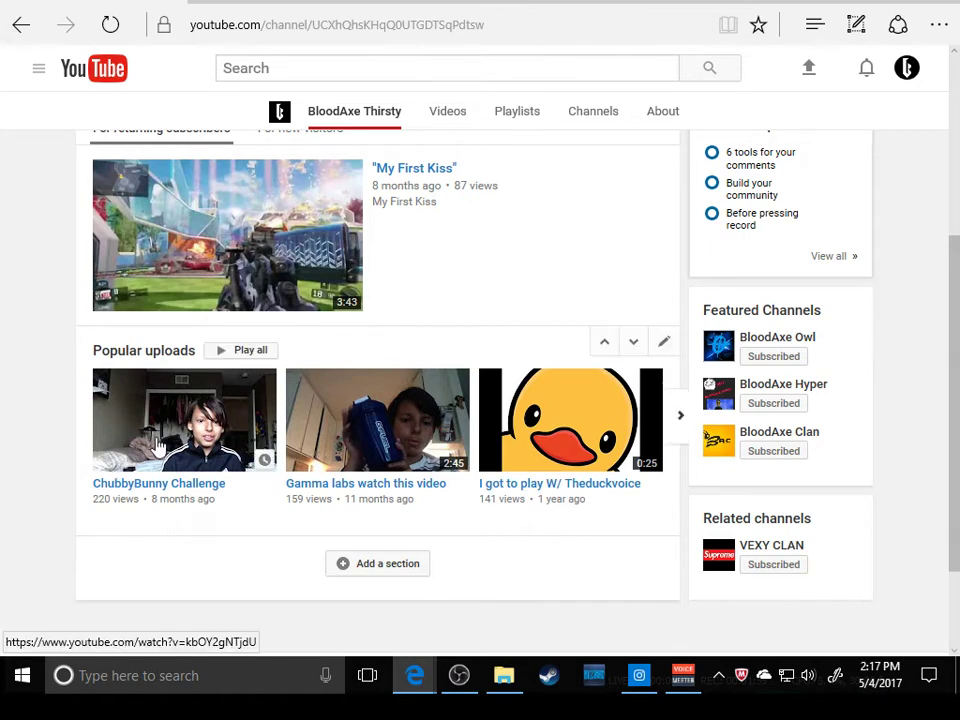
pyautogui.moveTo(128, 470)
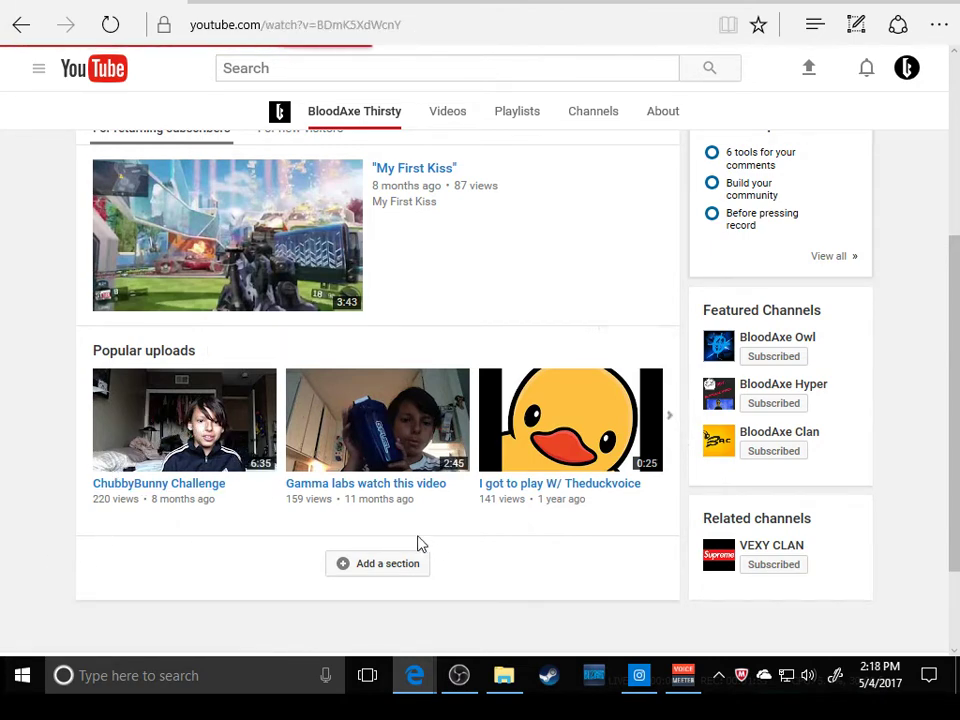
# Open the Gamma labs watch this video upload and scroll to the Up next sidebar.
pyautogui.click(376, 420)
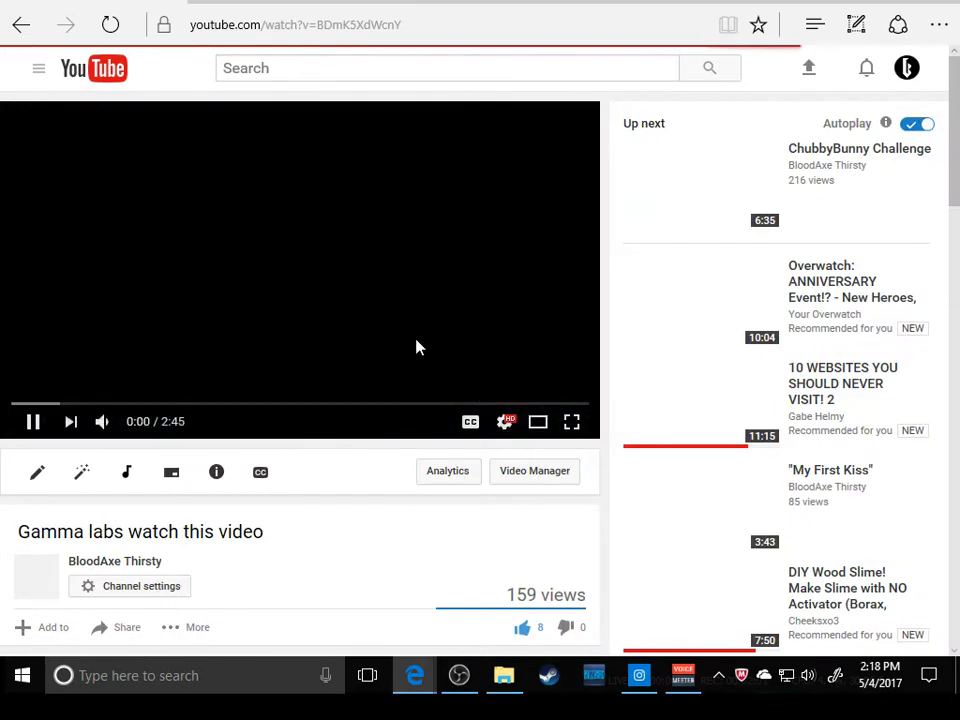
pyautogui.scroll(-3)
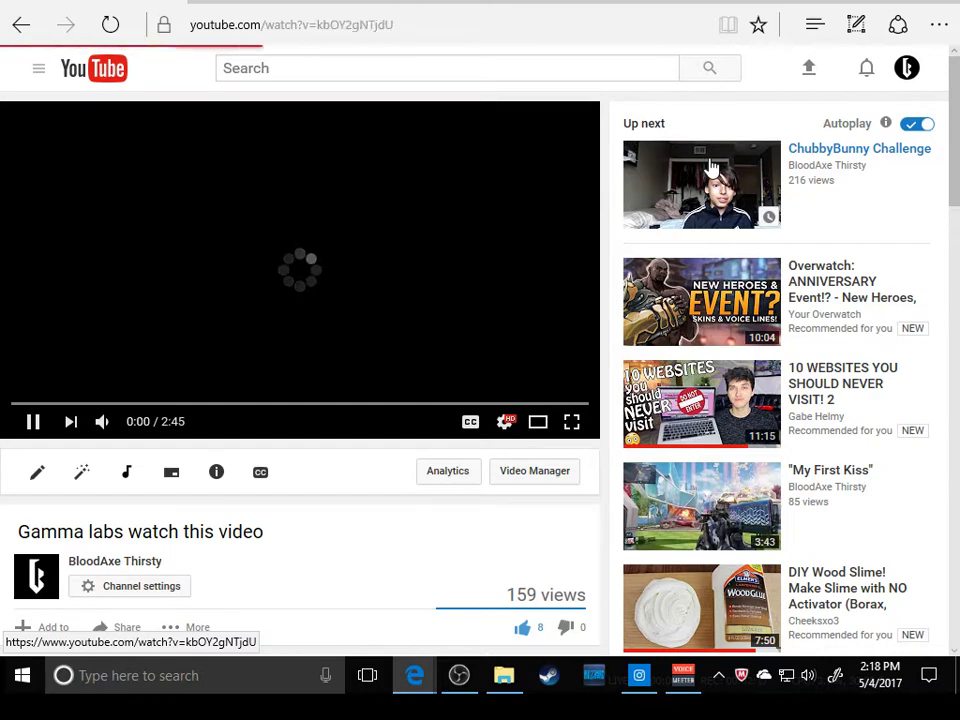
# Reopen the ChubbyBunny Challenge video, then show and hide the navigation guide.
pyautogui.click(700, 184)
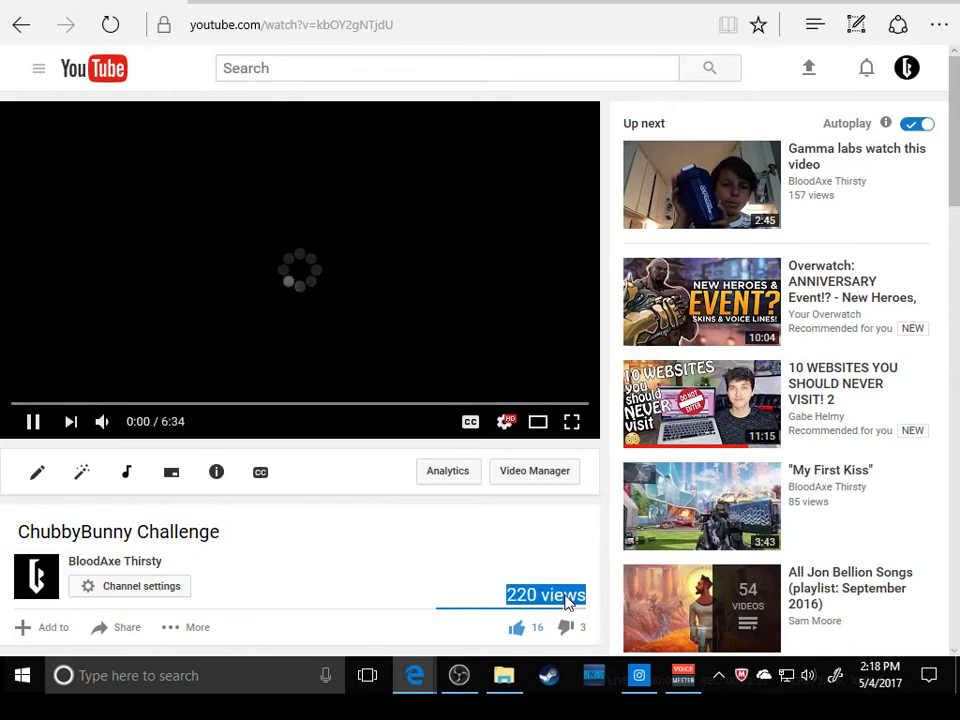
pyautogui.moveTo(610, 448)
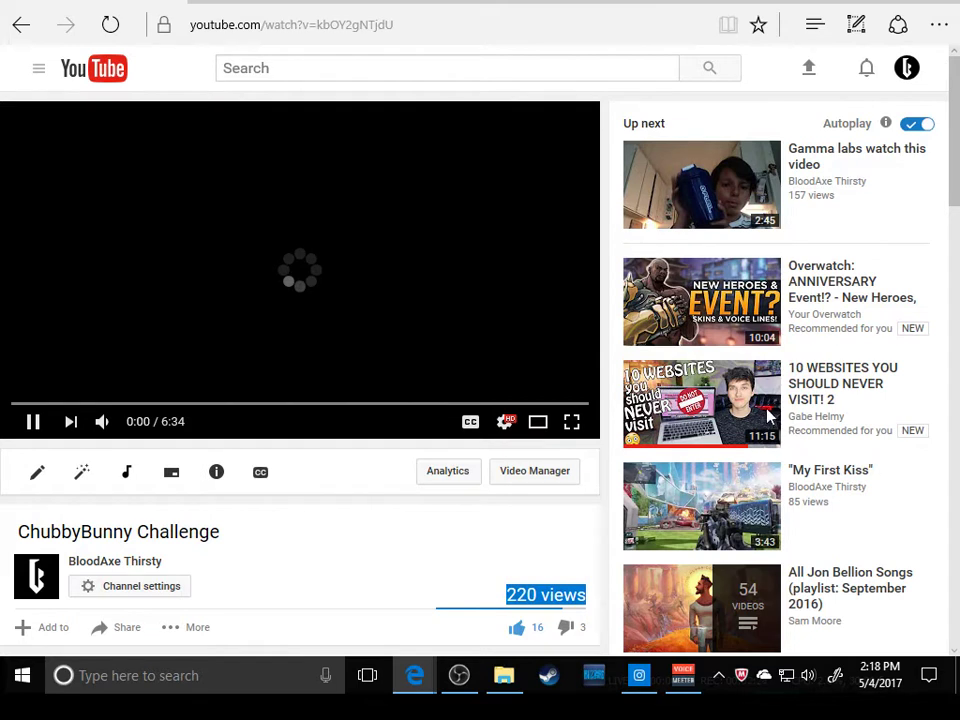
pyautogui.moveTo(602, 562)
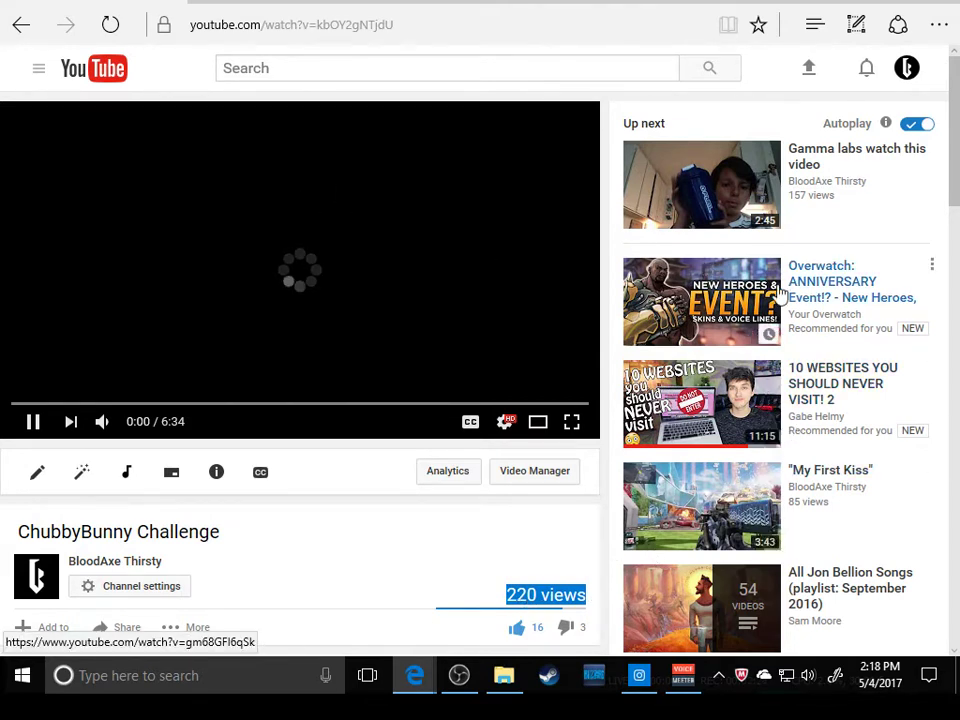
pyautogui.moveTo(818, 308)
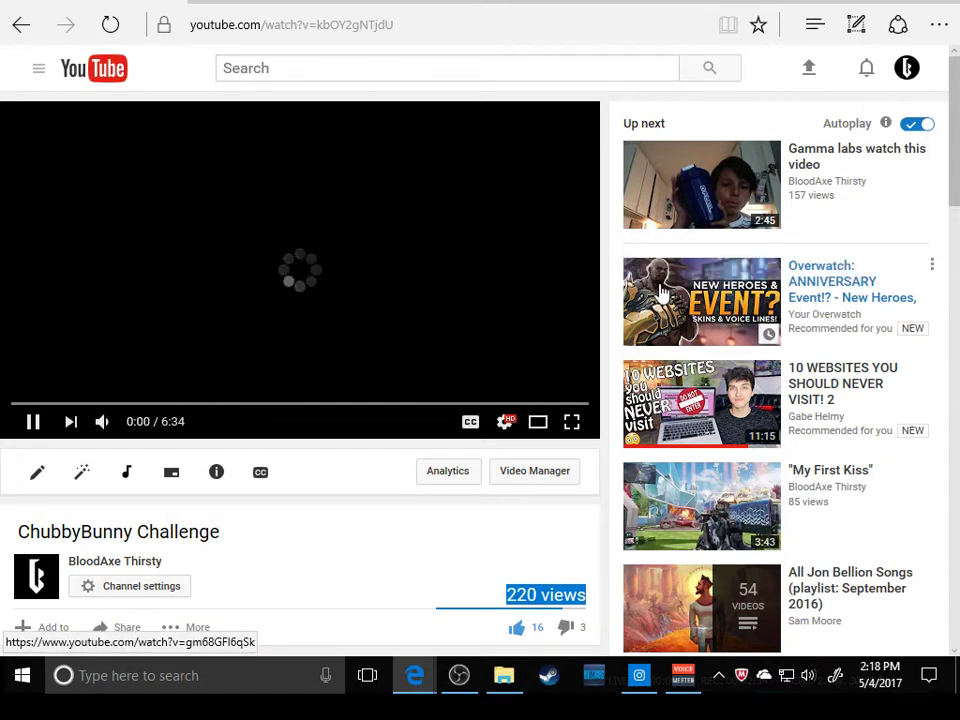
pyautogui.moveTo(776, 338)
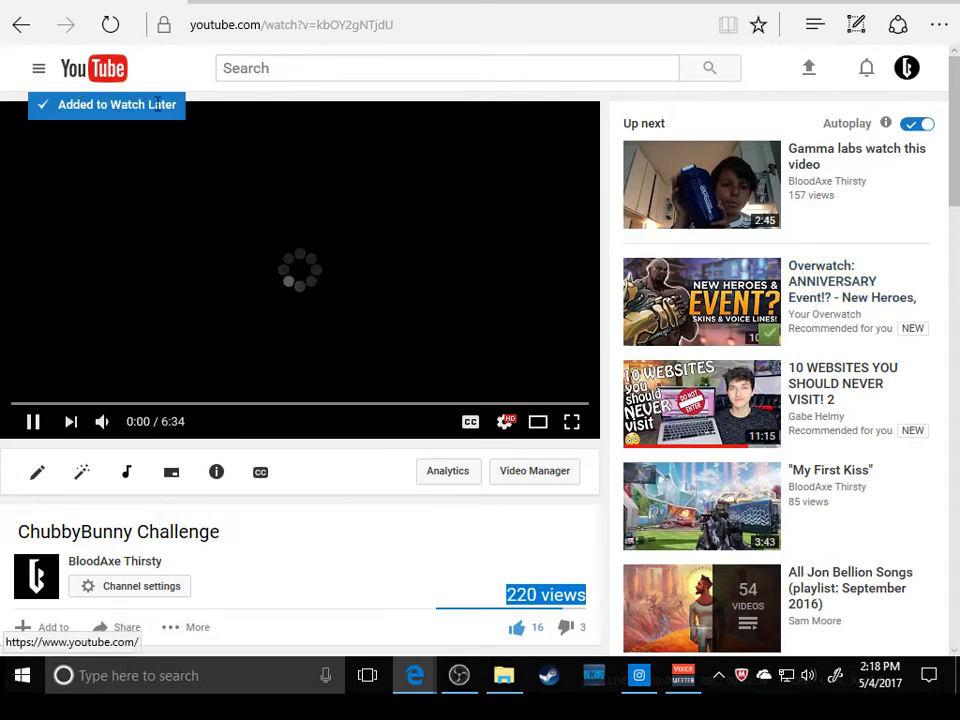
pyautogui.click(38, 68)
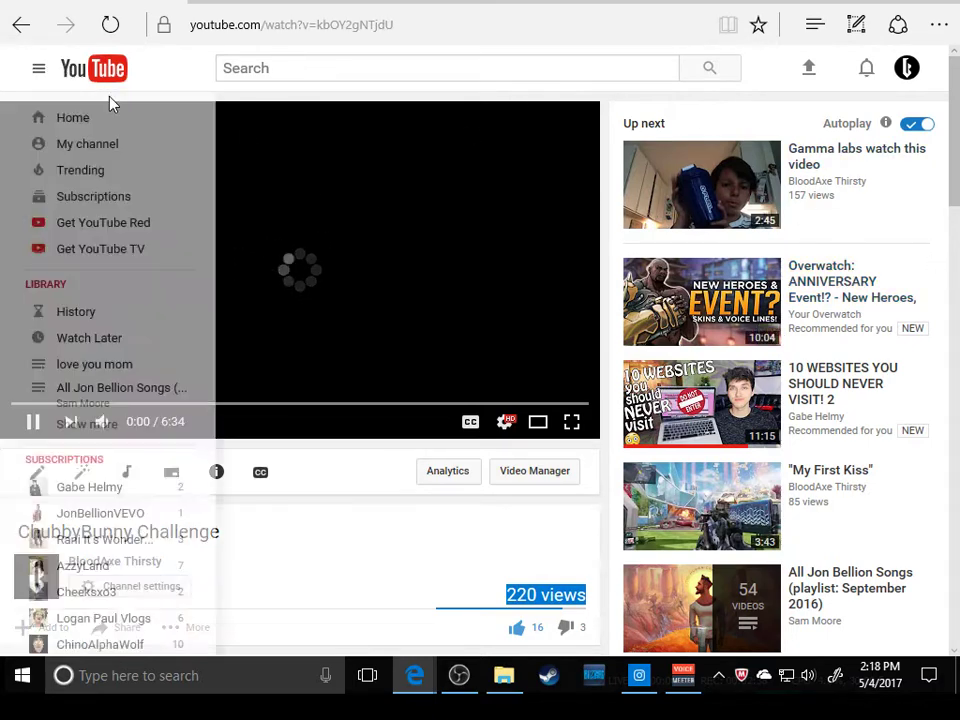
pyautogui.click(38, 68)
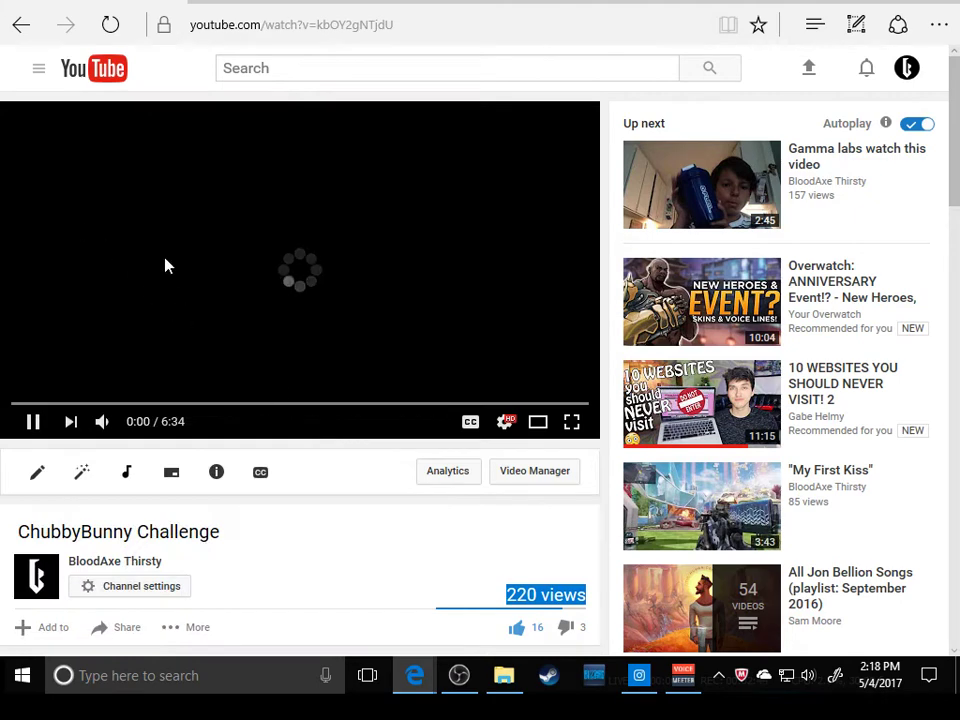
# Open the My First Kiss video and scroll past the description to its top comments.
pyautogui.click(40, 68)
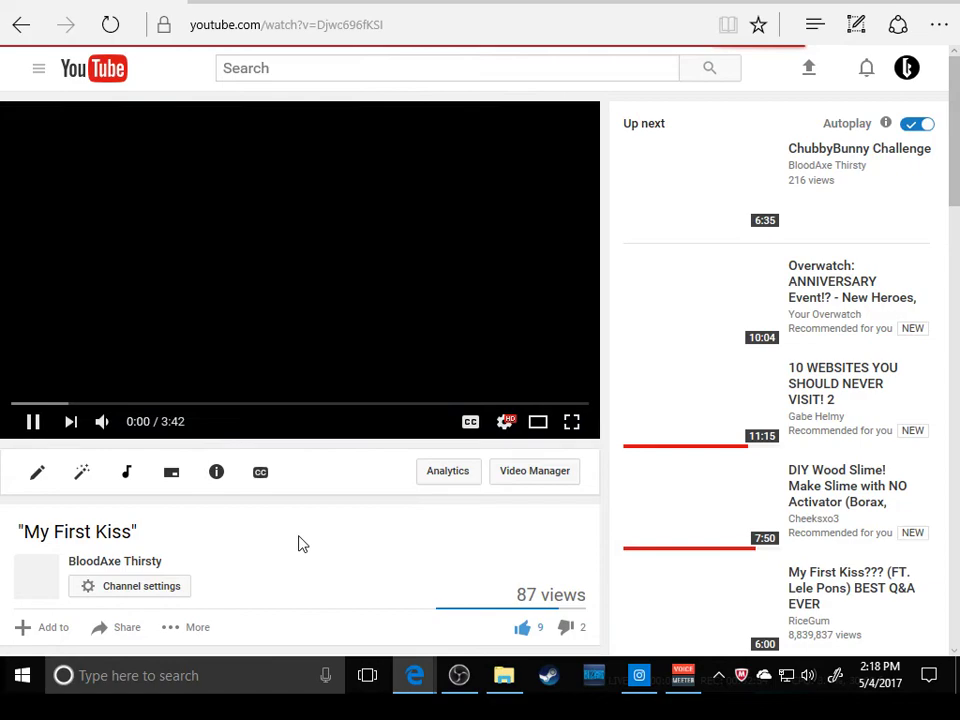
pyautogui.scroll(-3)
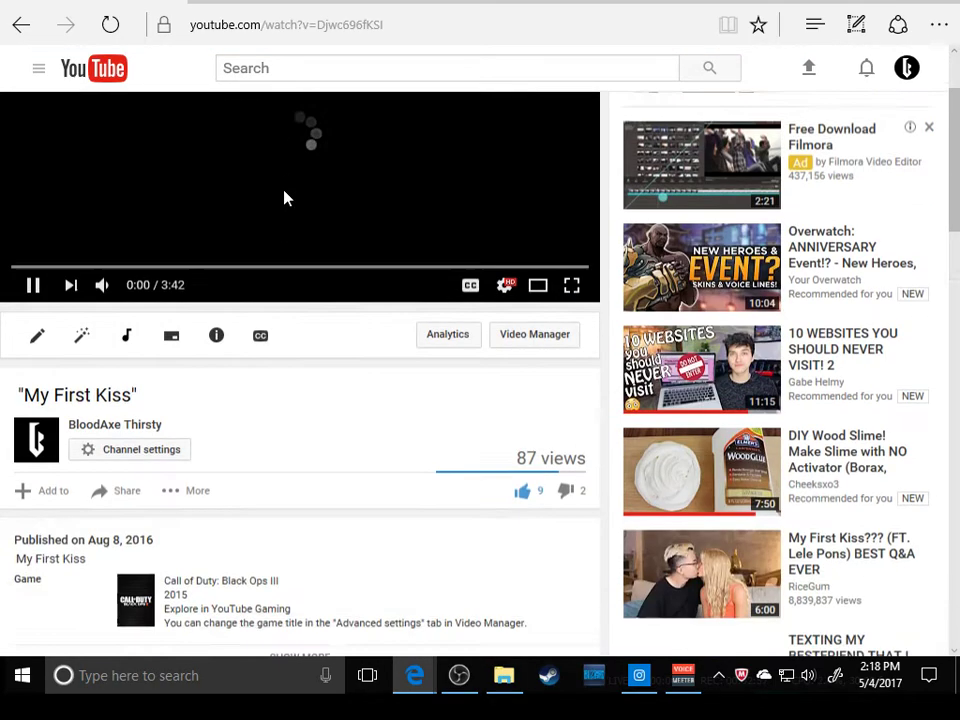
pyautogui.scroll(-3)
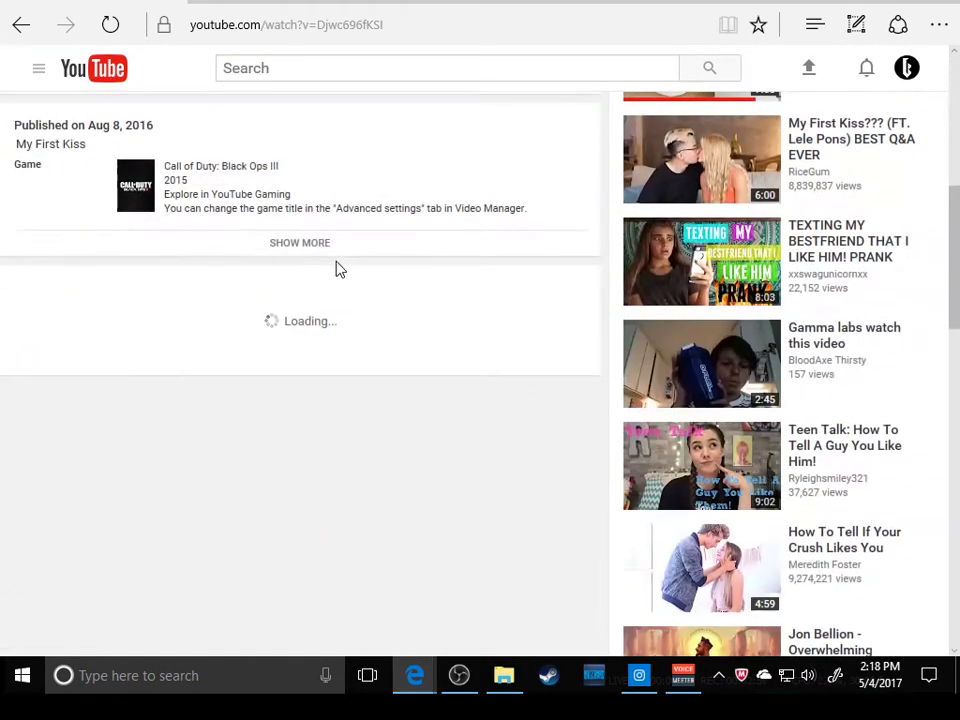
pyautogui.scroll(-3)
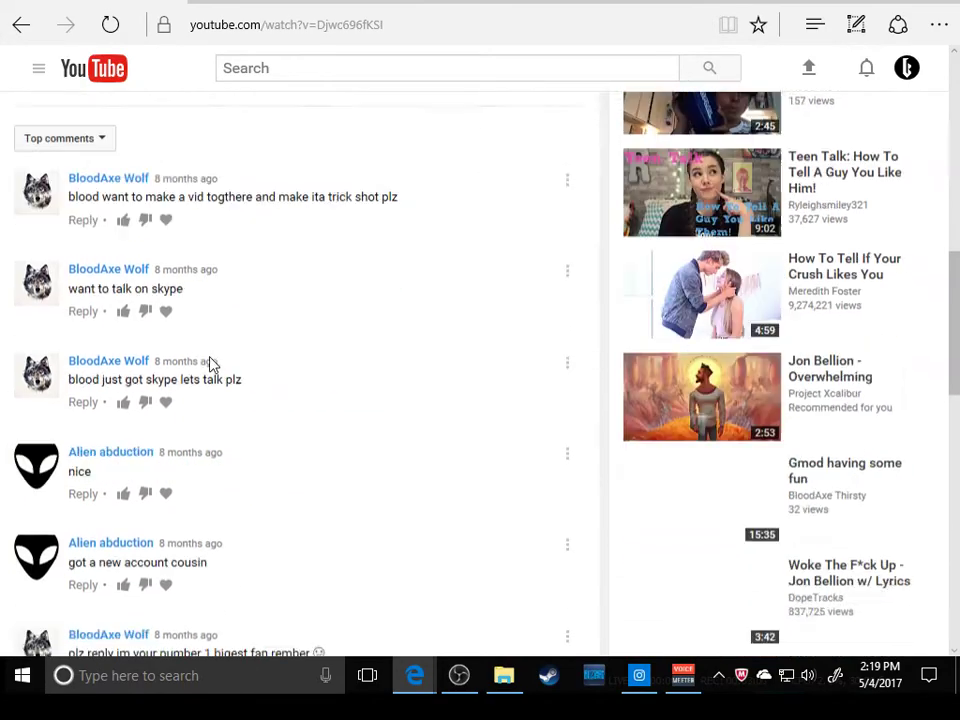
# Read through the My First Kiss comments, highlighting the long fan comment about subscribing.
pyautogui.scroll(-3)
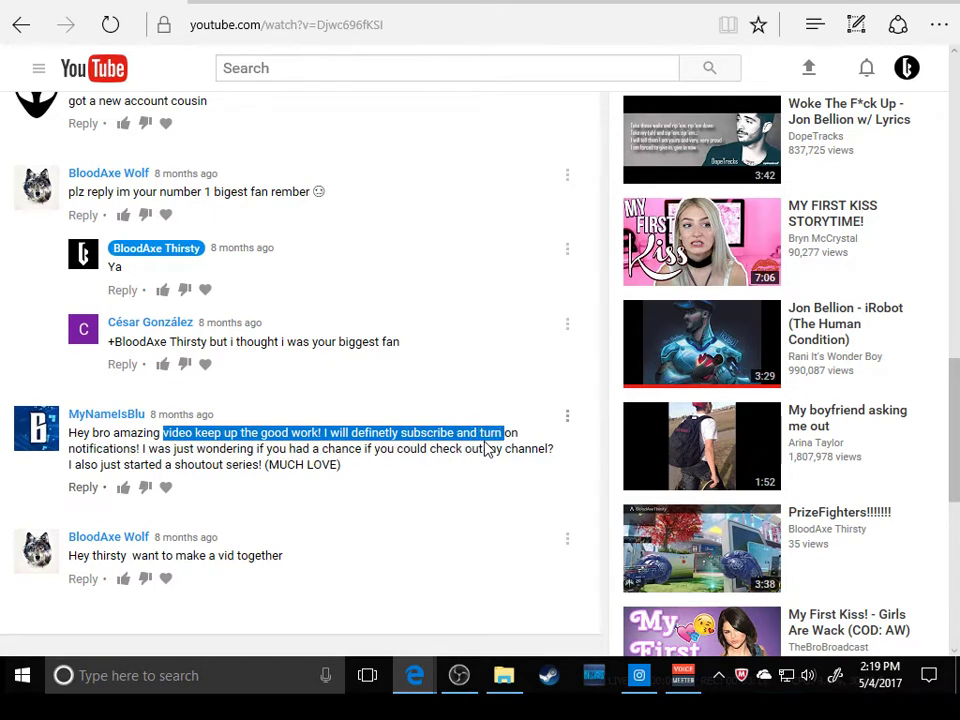
pyautogui.moveTo(504, 432); pyautogui.dragTo(118, 464)
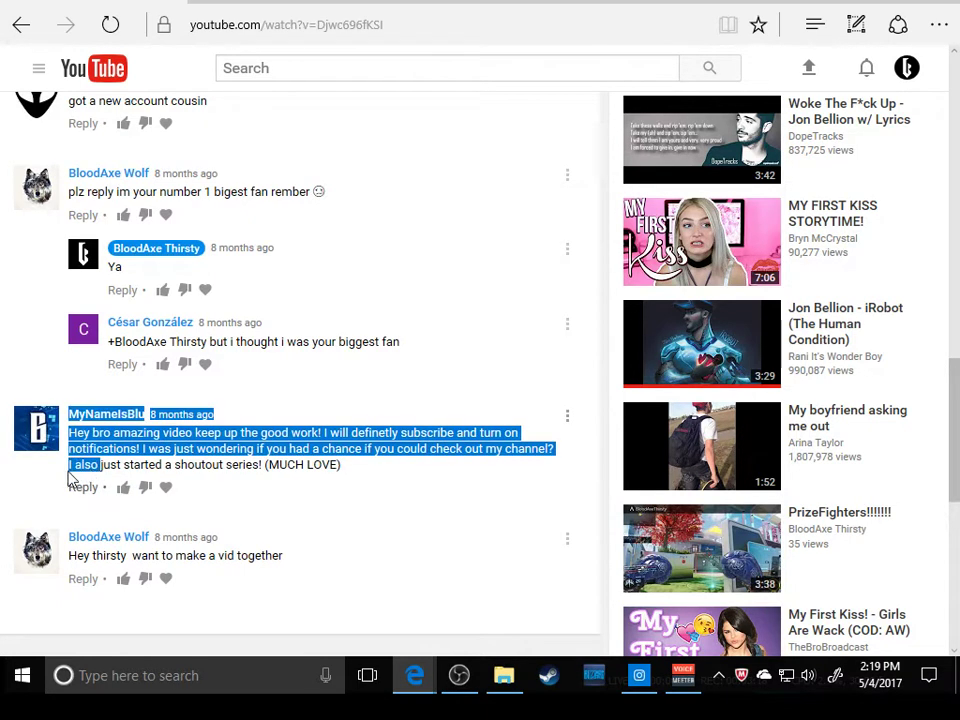
pyautogui.moveTo(88, 484)
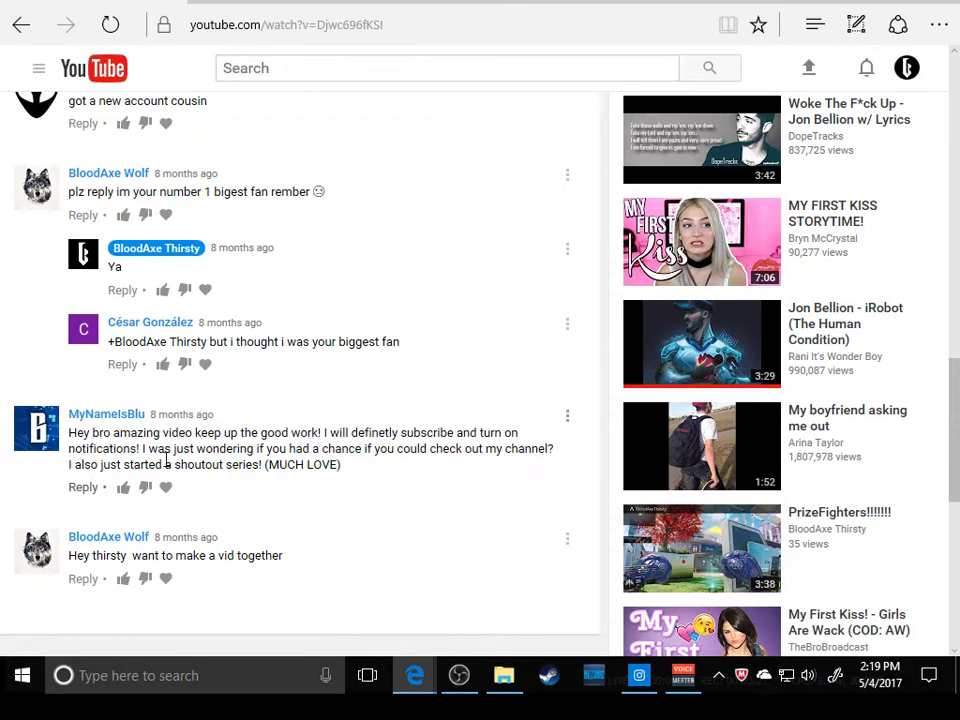
pyautogui.scroll(-3)
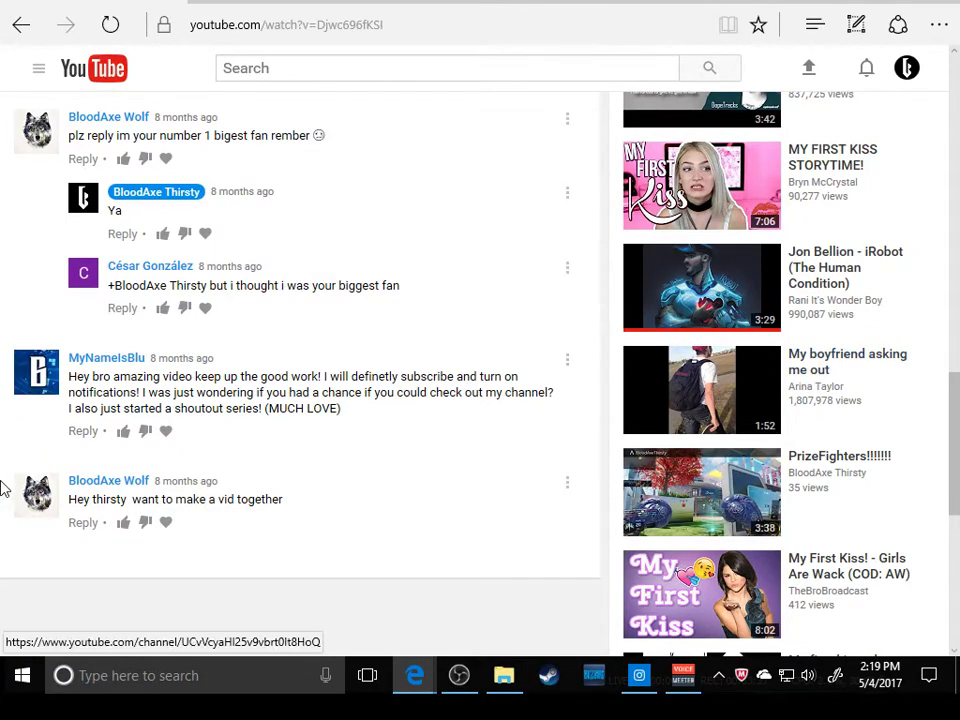
pyautogui.moveTo(106, 358)
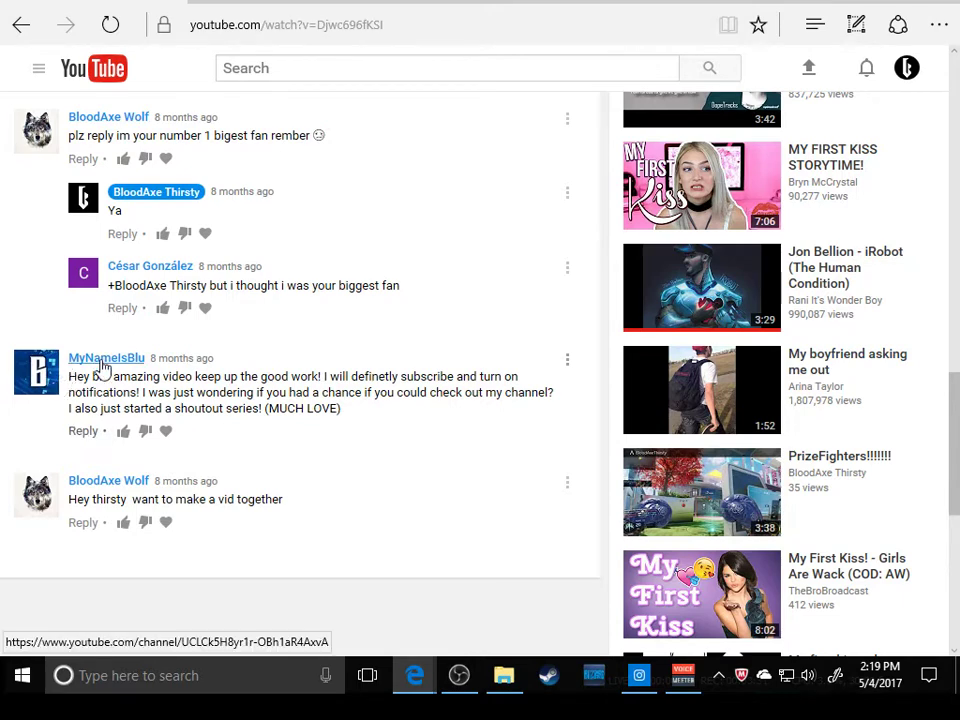
pyautogui.moveTo(106, 358)
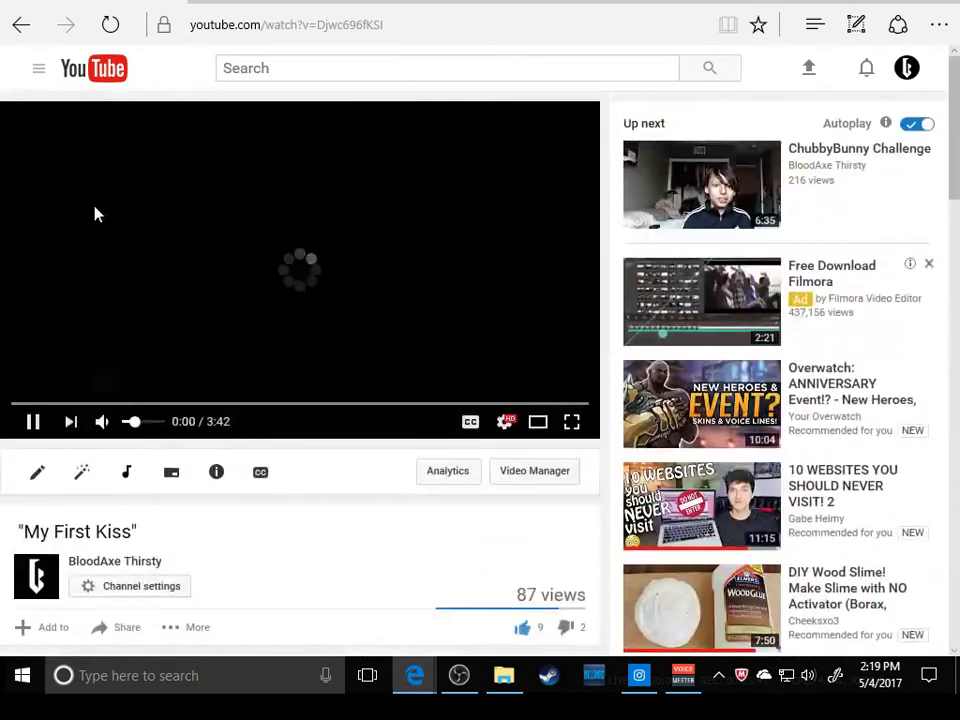
pyautogui.click(40, 68)
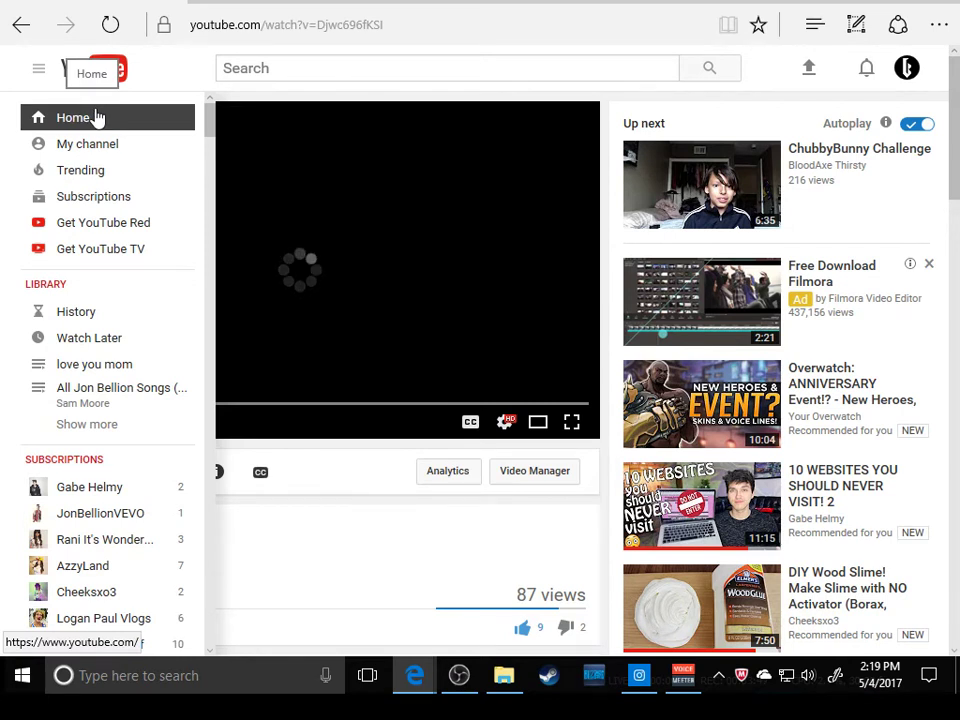
pyautogui.click(38, 68)
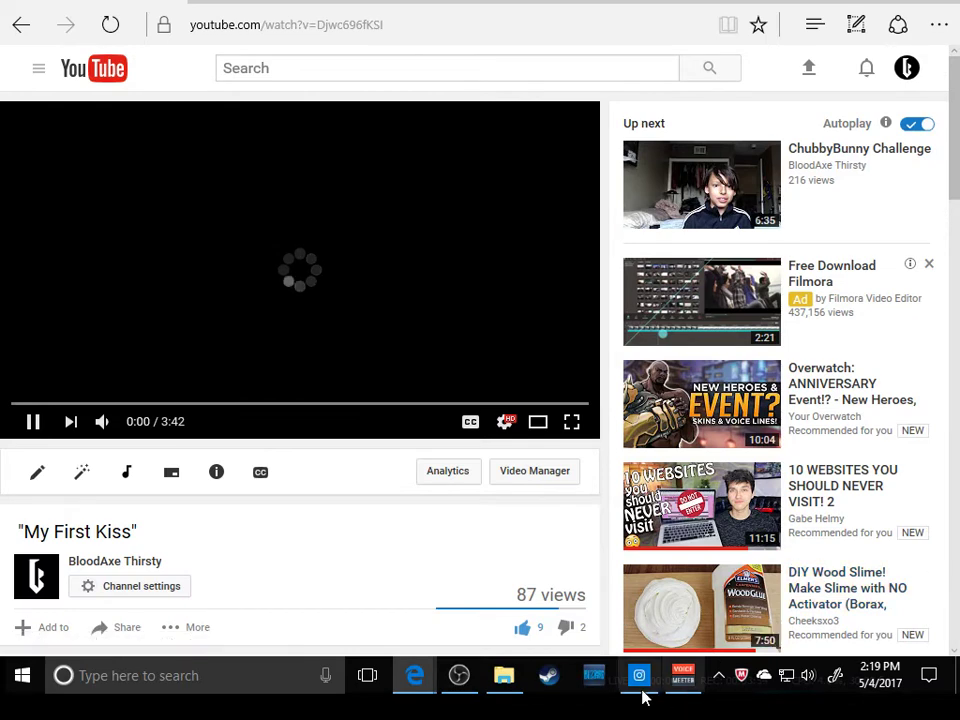
pyautogui.moveTo(458, 676)
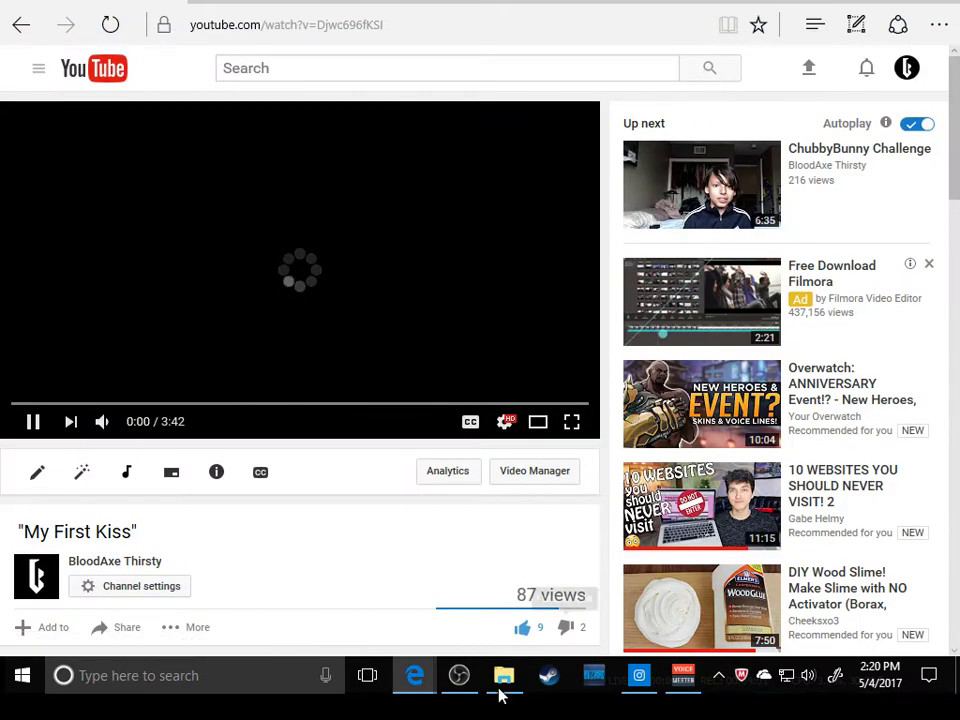
# Pause the My First Kiss video at 0:00 during the outro.
pyautogui.click(458, 676)
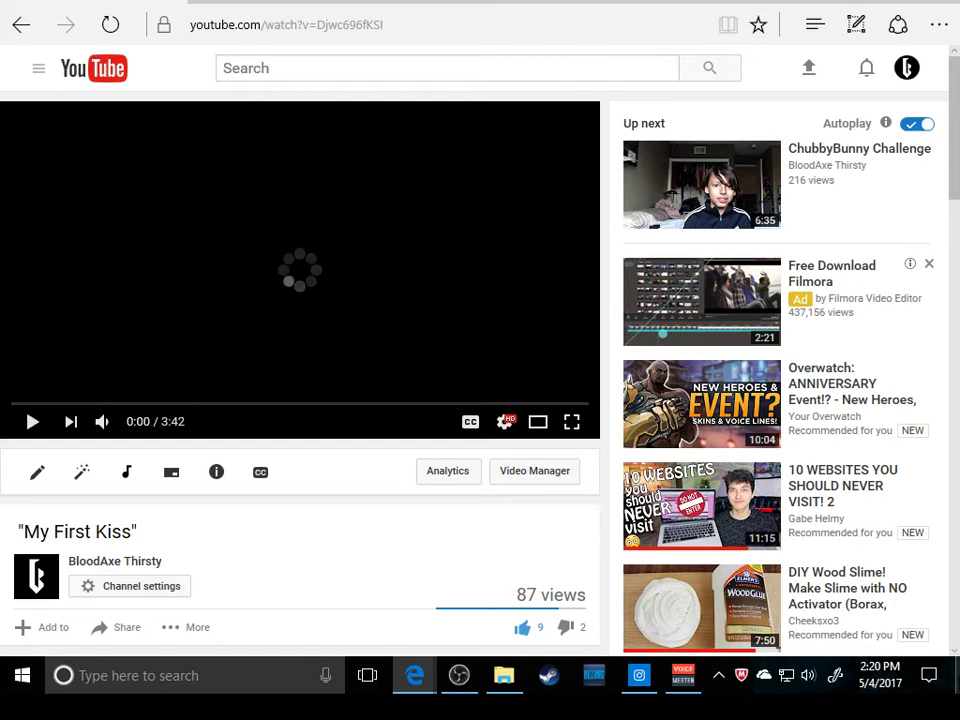
pyautogui.moveTo(456, 324)
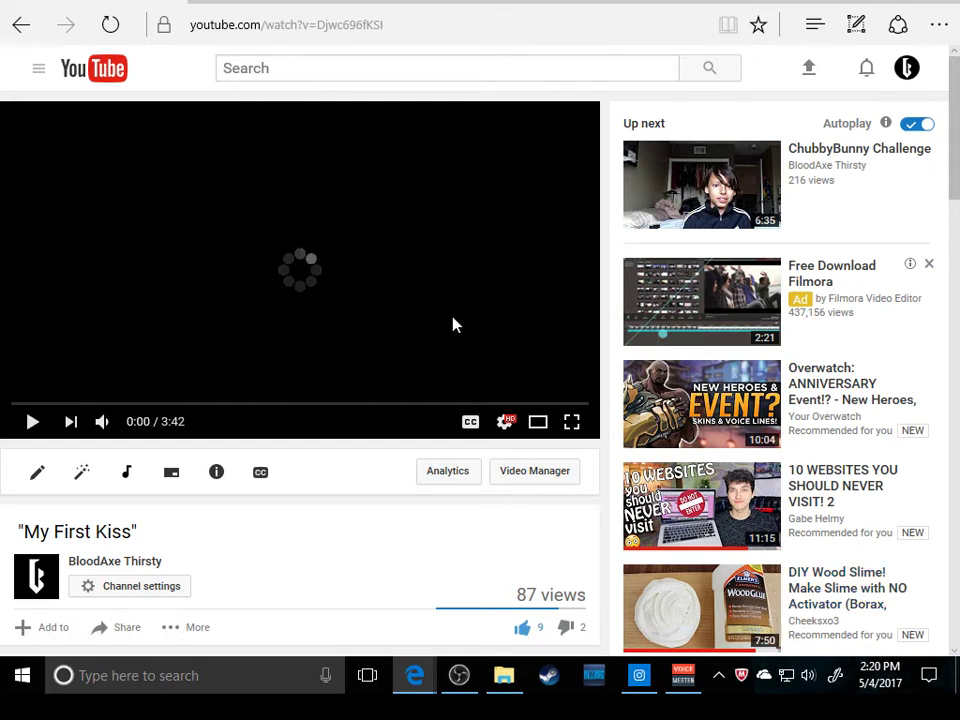
pyautogui.moveTo(524, 246)
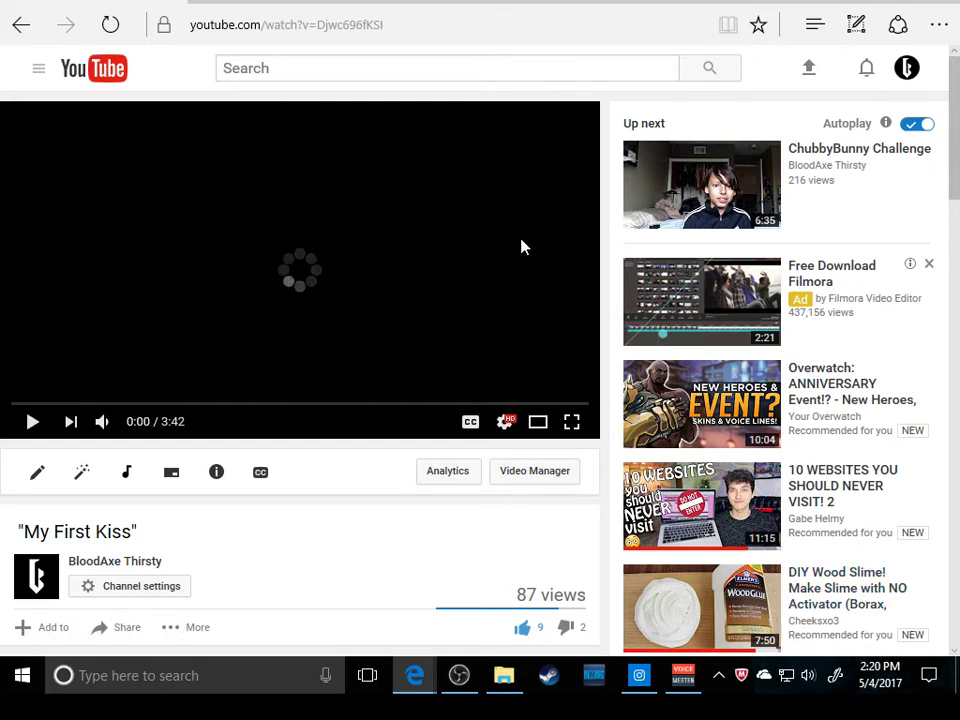
pyautogui.moveTo(704, 184)
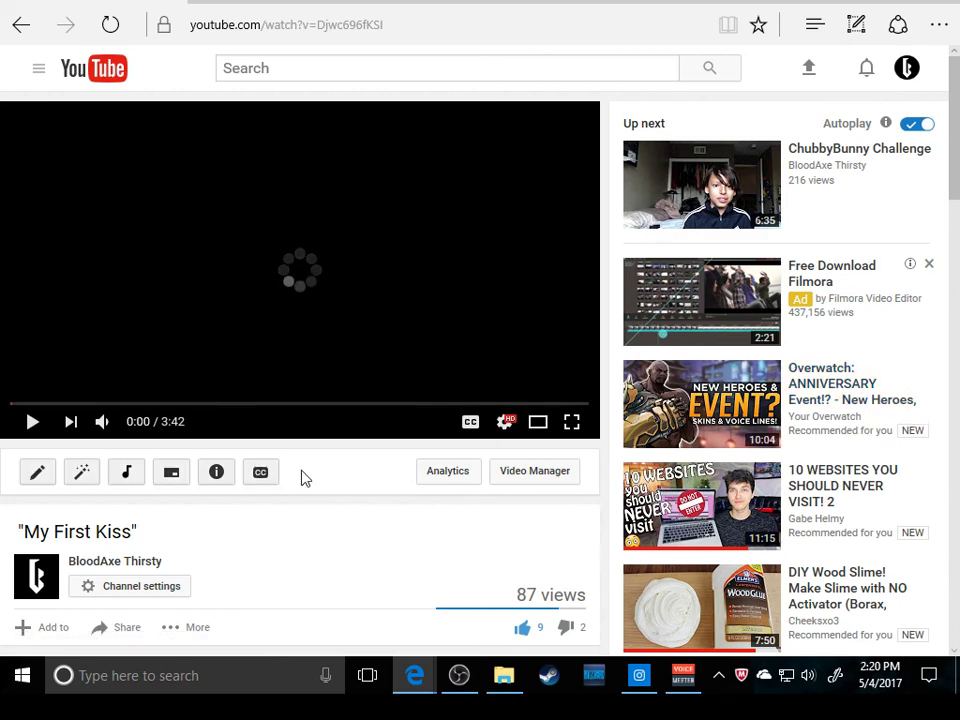
pyautogui.scroll(-3)
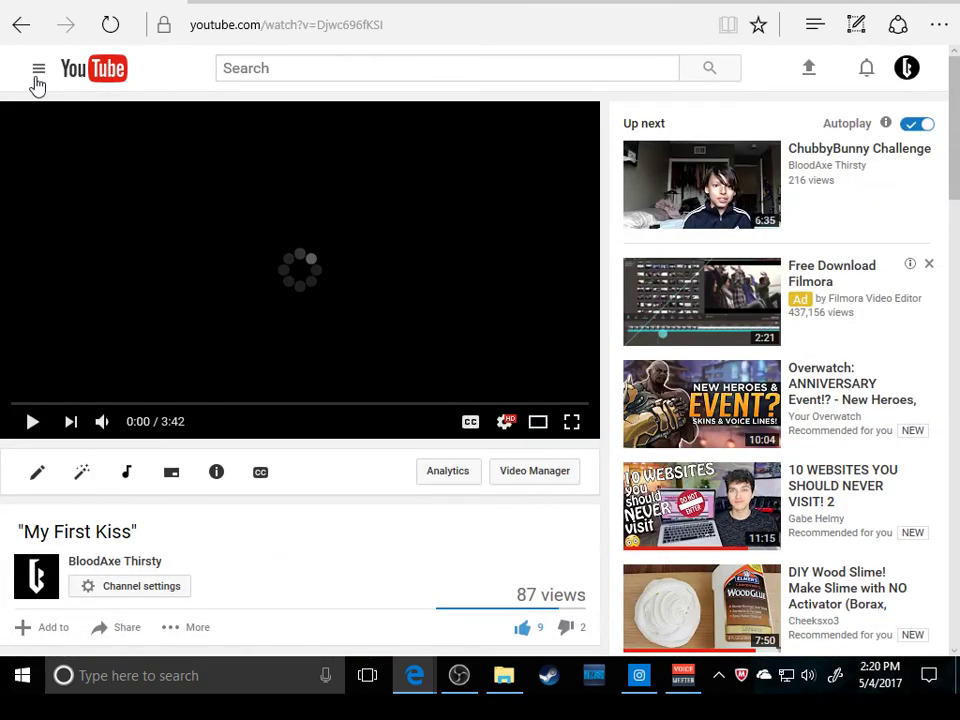
pyautogui.moveTo(42, 88)
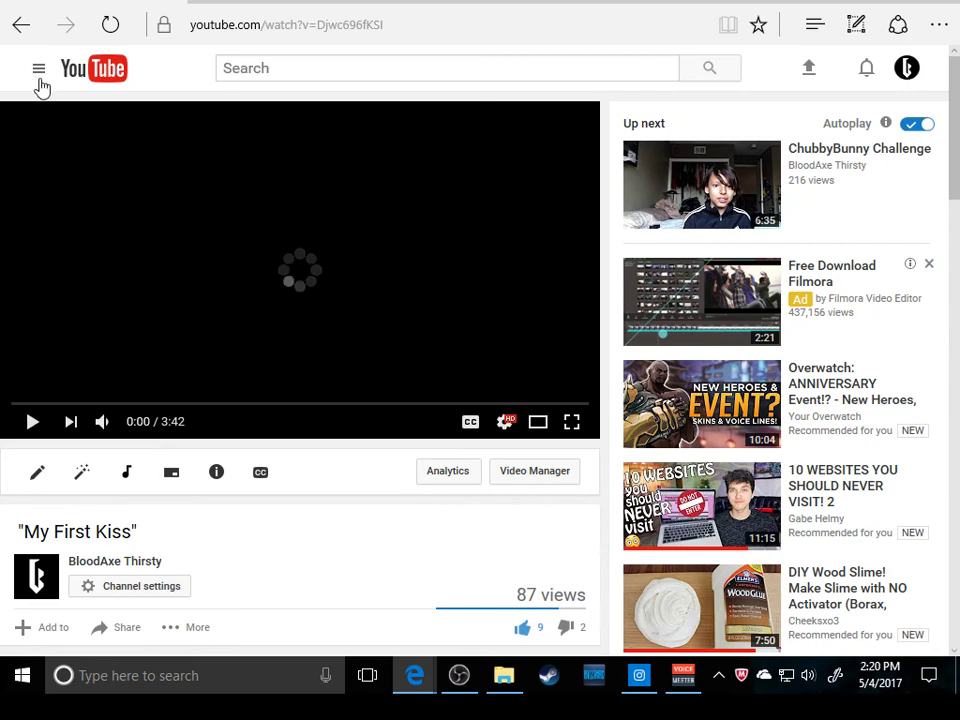